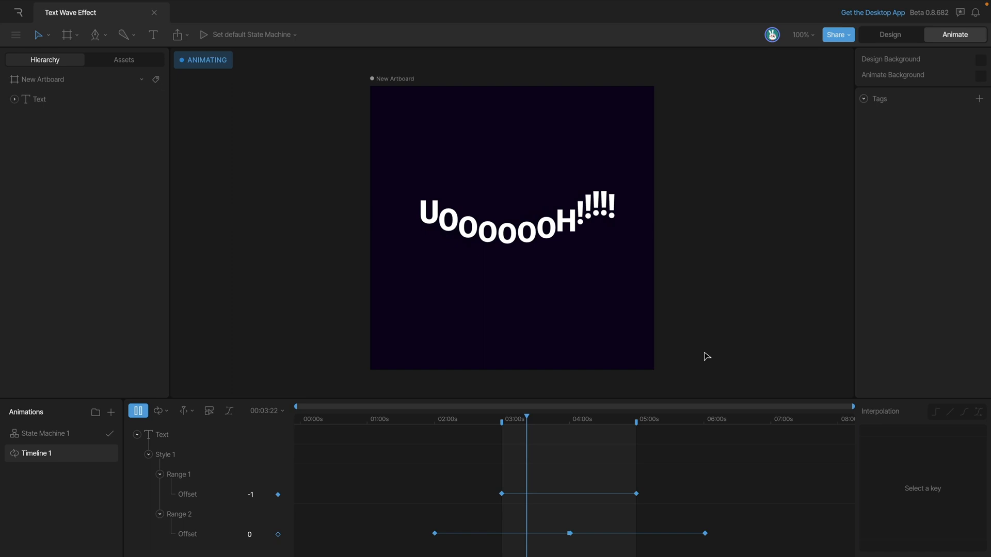
Return to Design mode with the UOOOOOOH!!!!! text object selected
click(890, 36)
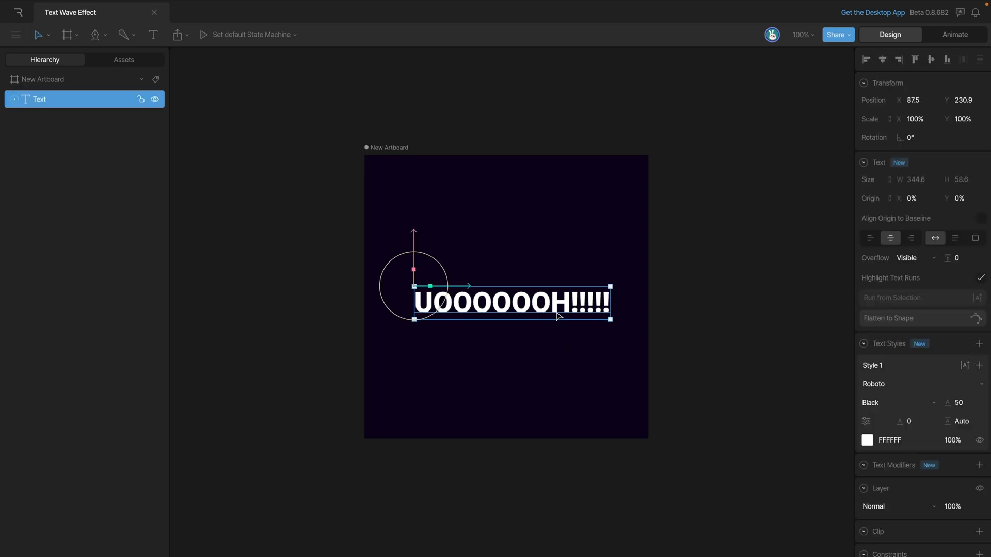
mouse_move(908, 474)
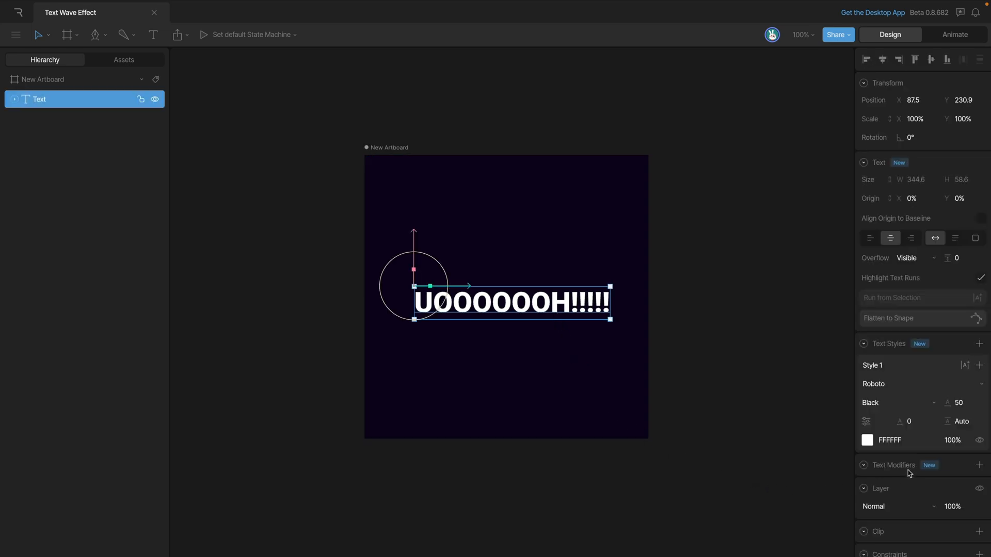
mouse_move(923, 477)
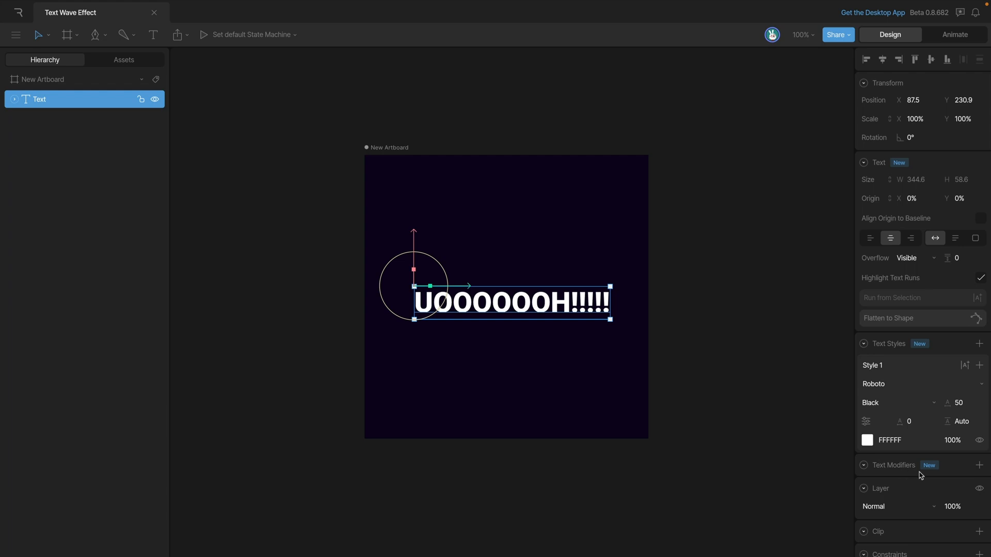
mouse_move(973, 477)
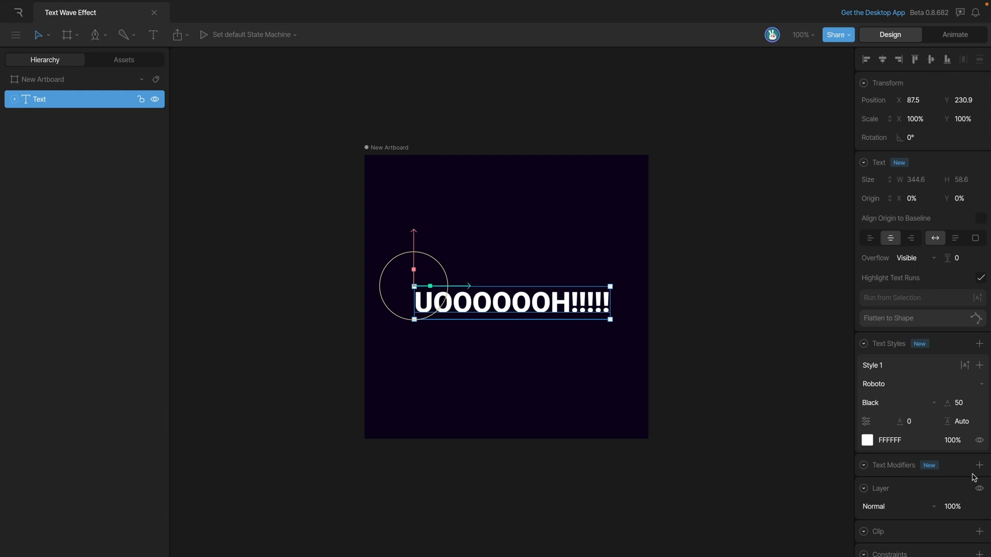
Add Modifier Group 1 with Range 1 covering the whole text at 0% offset
click(979, 466)
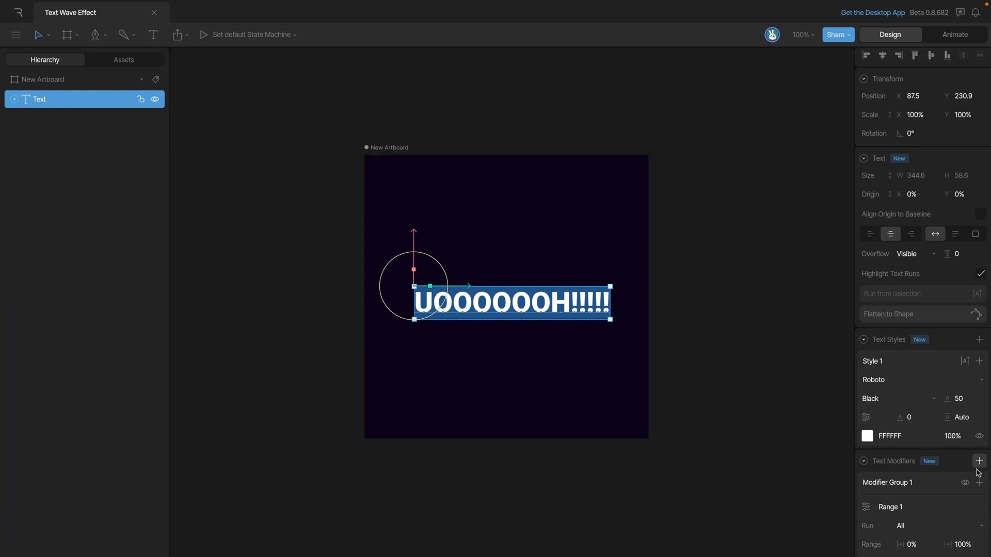
scroll(down, 3)
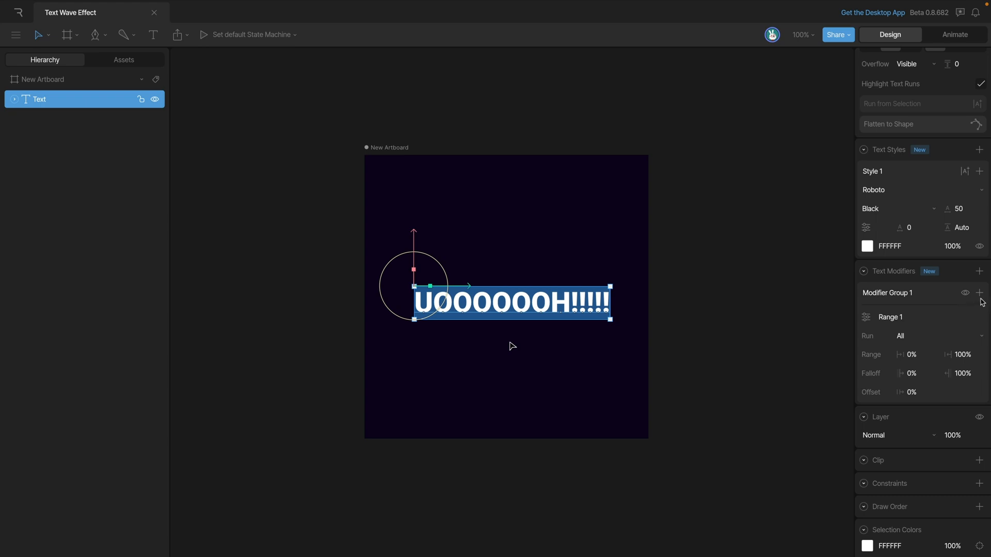
Add a Position modifier to the group with Y set to -50
click(981, 292)
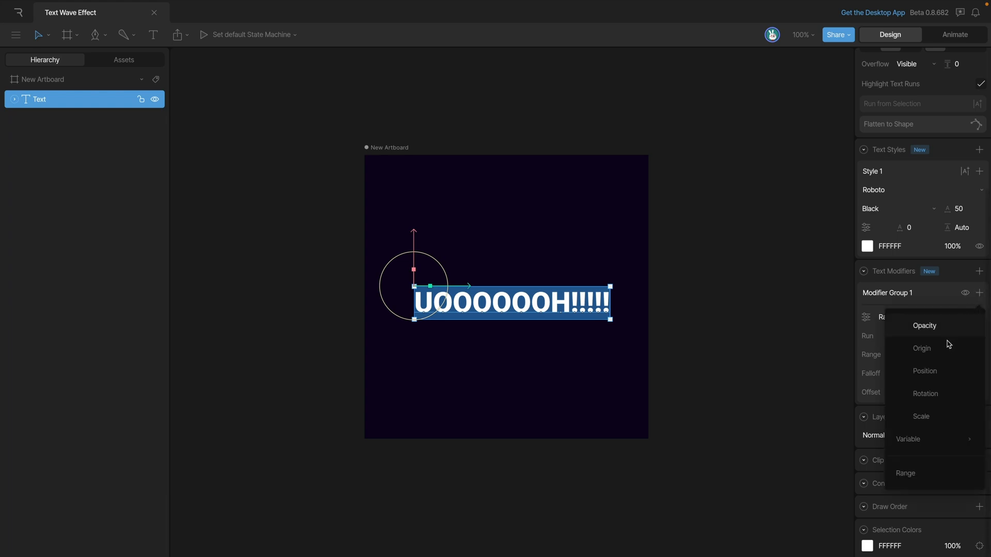
mouse_move(947, 373)
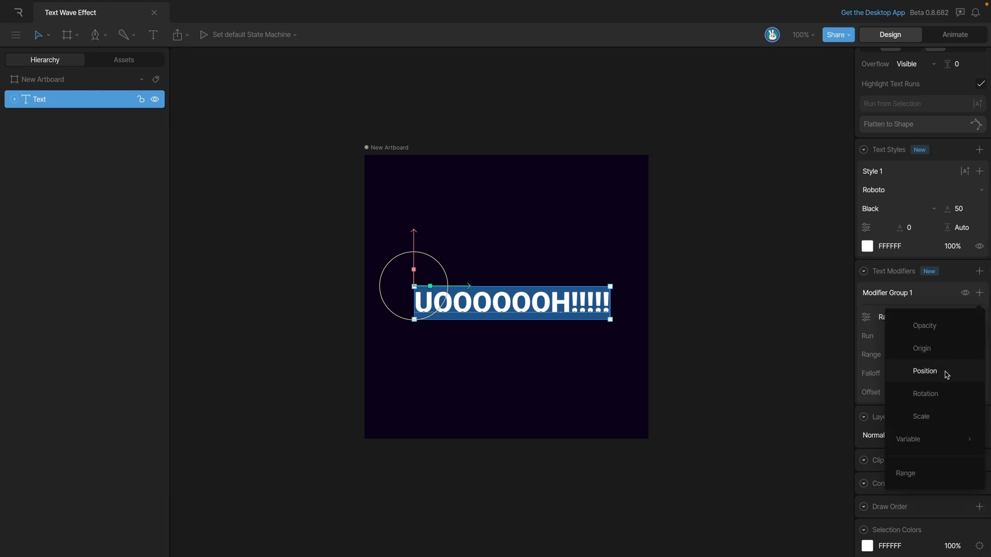
click(925, 370)
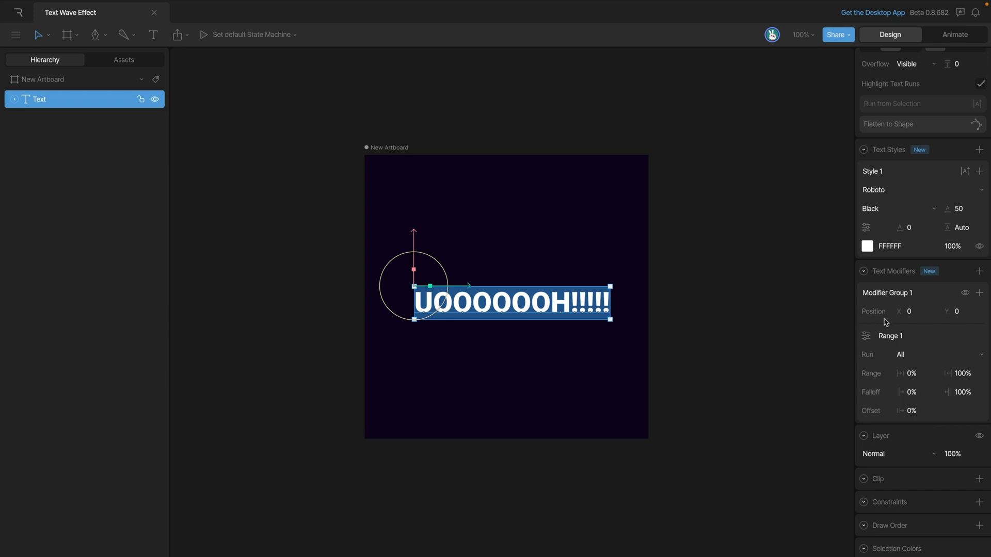
mouse_move(961, 322)
text(-13.3)
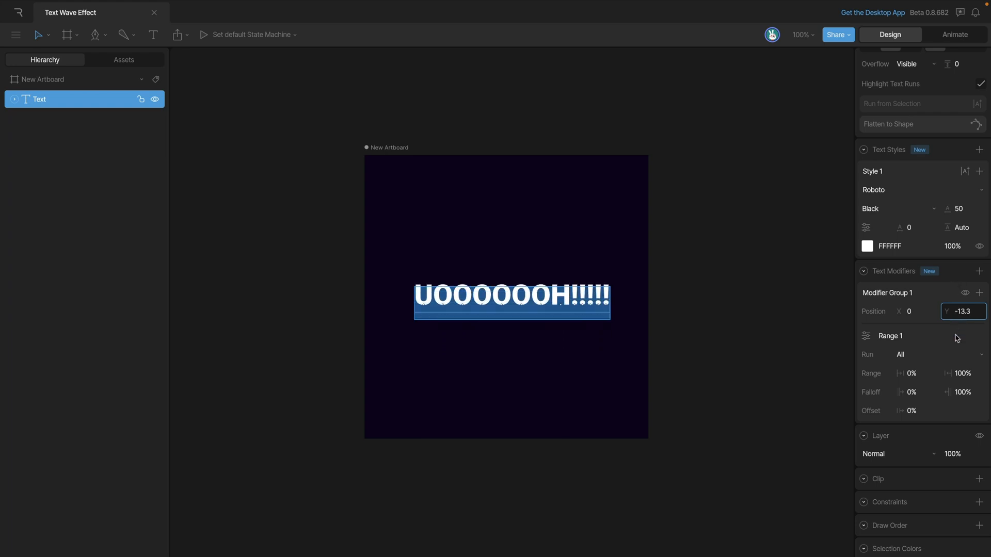
text(60.18)
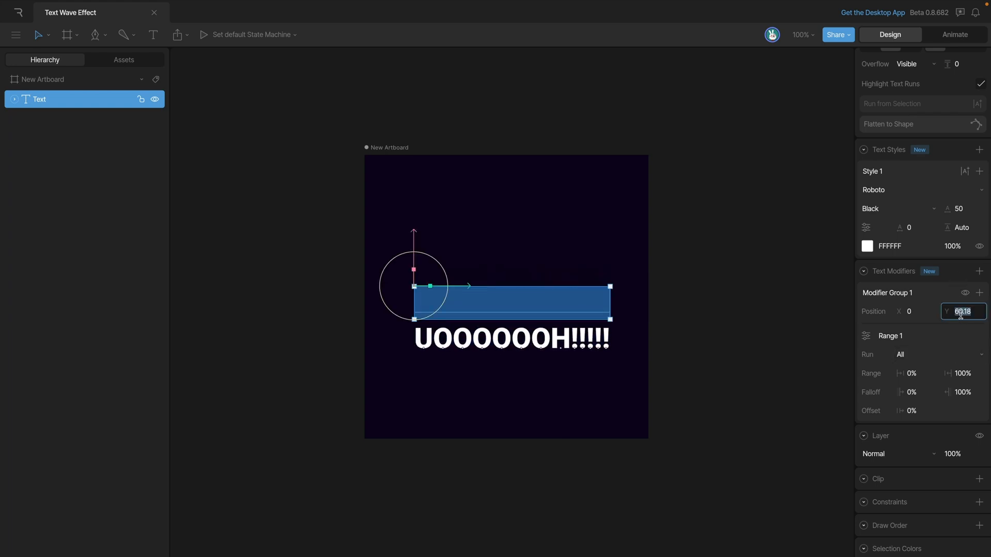
text(-50)
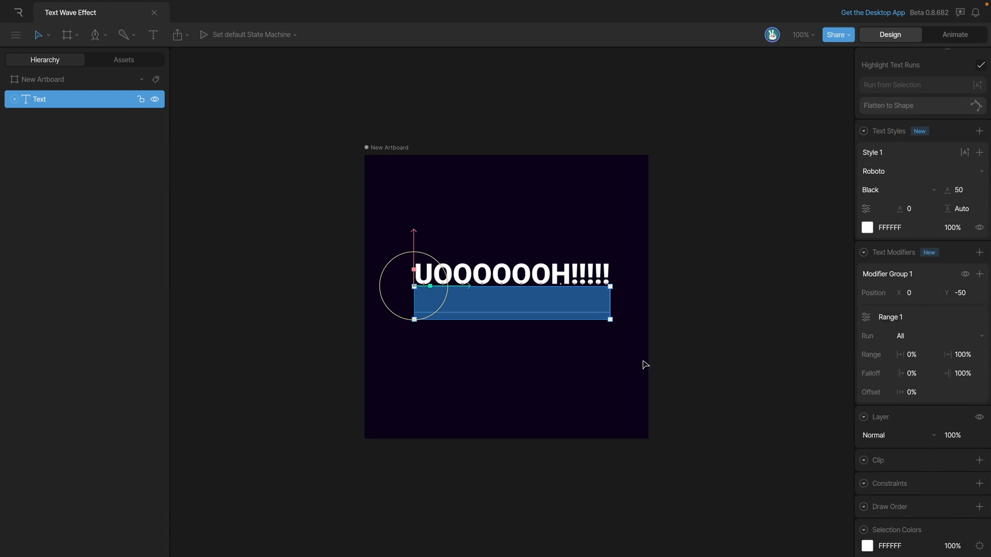
mouse_move(491, 316)
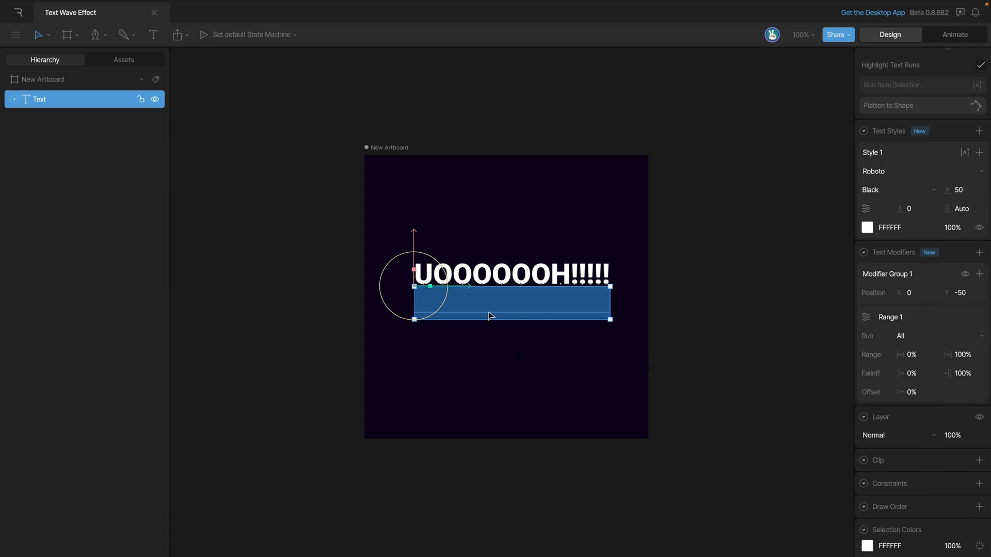
mouse_move(523, 297)
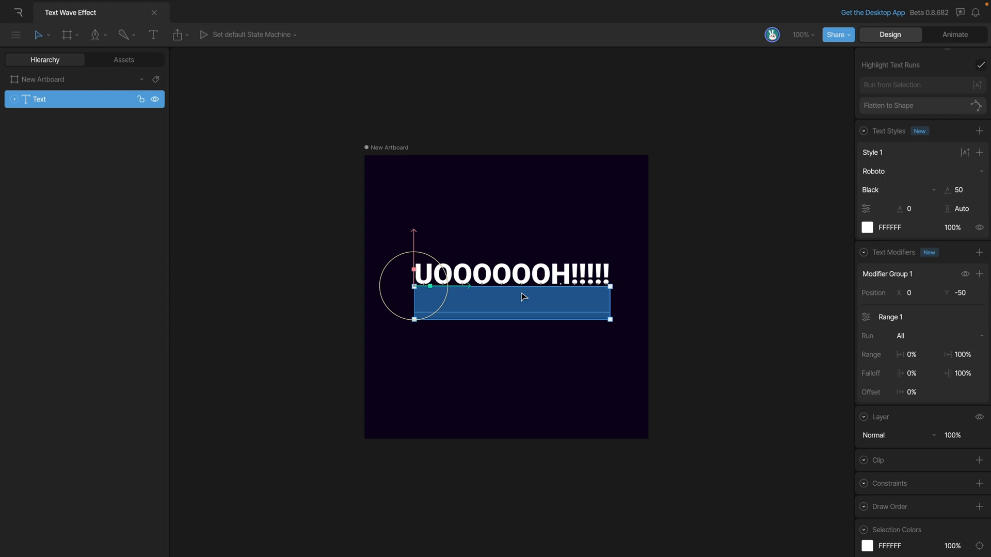
mouse_move(837, 283)
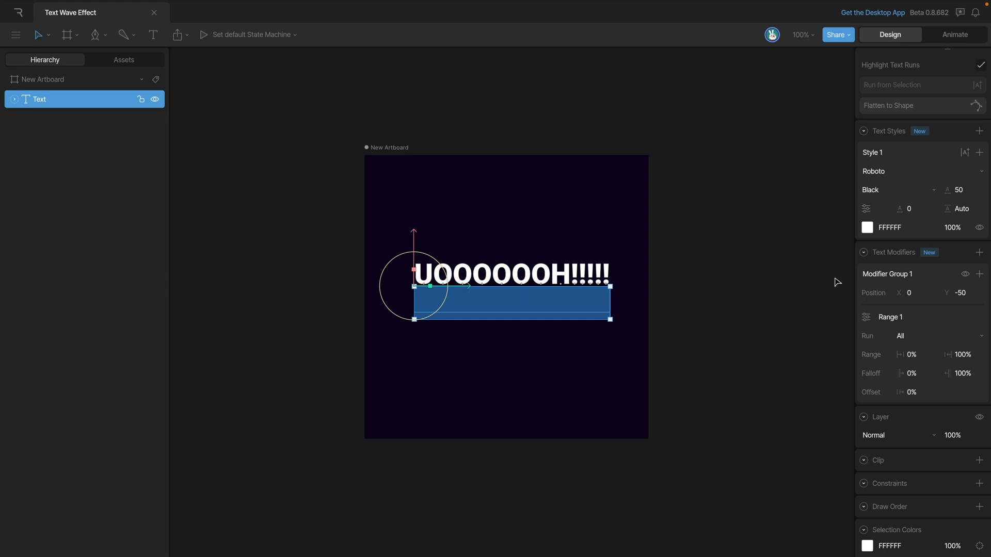
Add a Scale modifier with X at 110% and Y at 120%
click(964, 286)
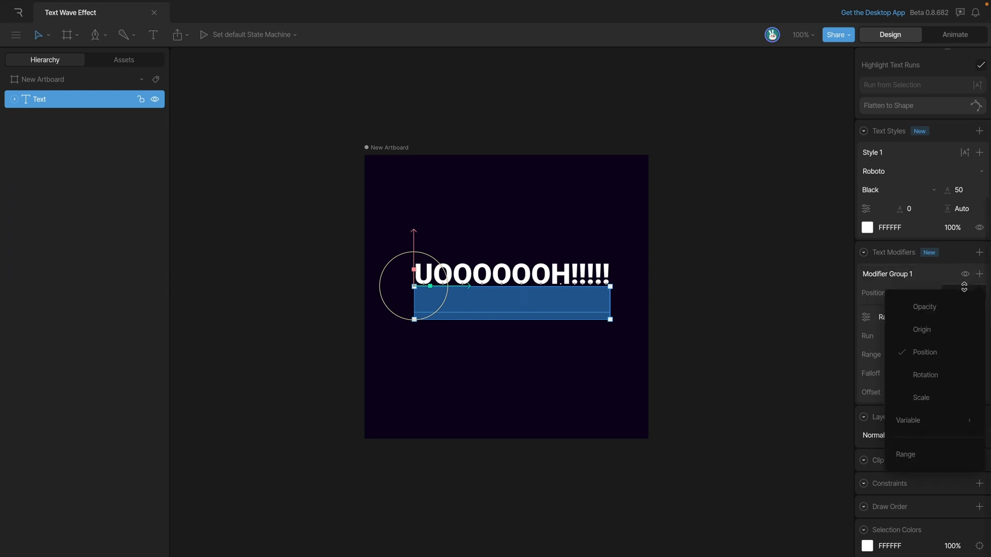
mouse_move(921, 398)
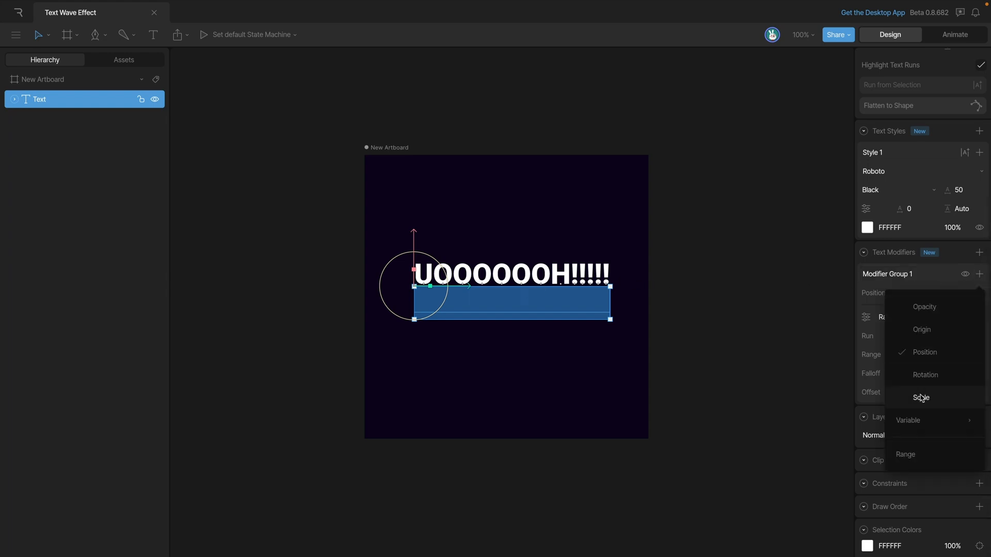
click(921, 397)
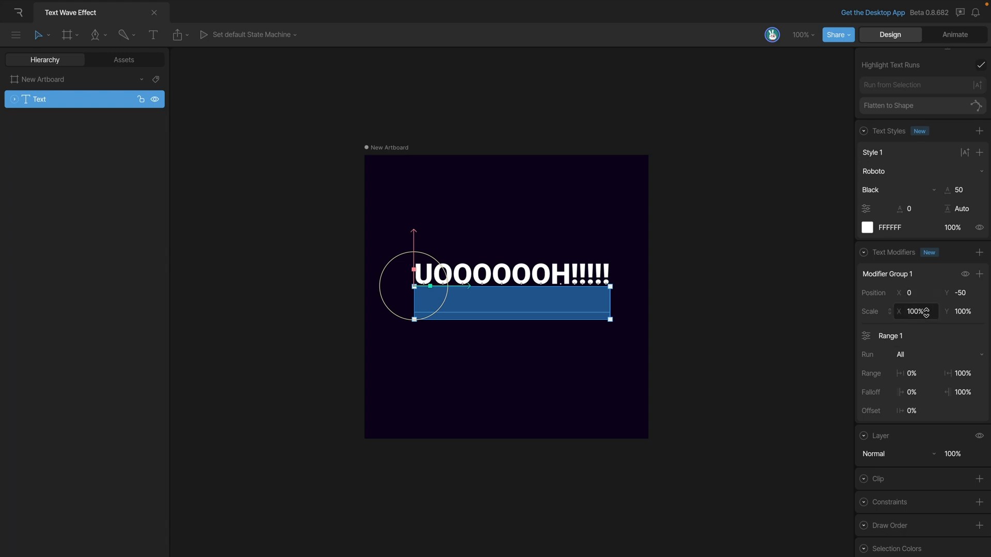
click(916, 310)
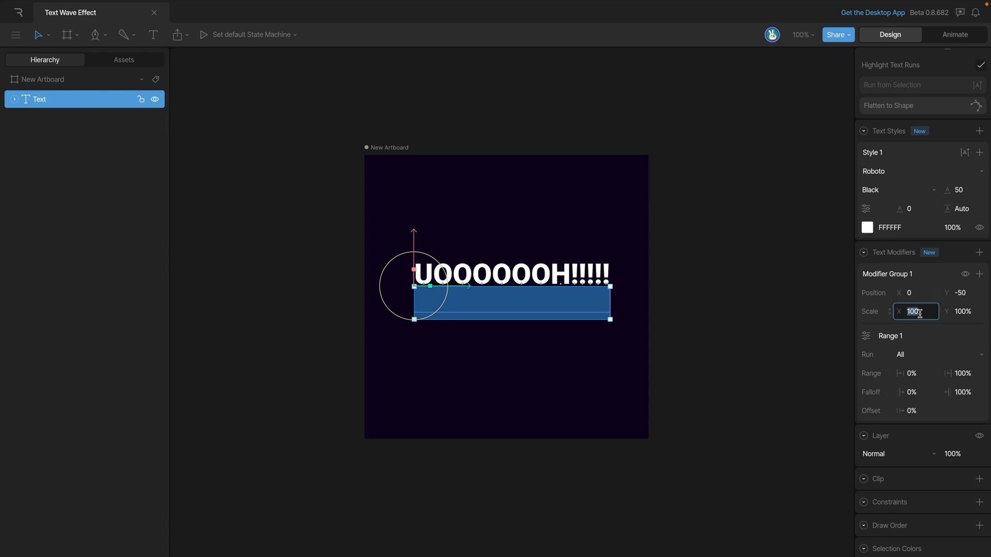
text(11)
click(964, 311)
text(120)
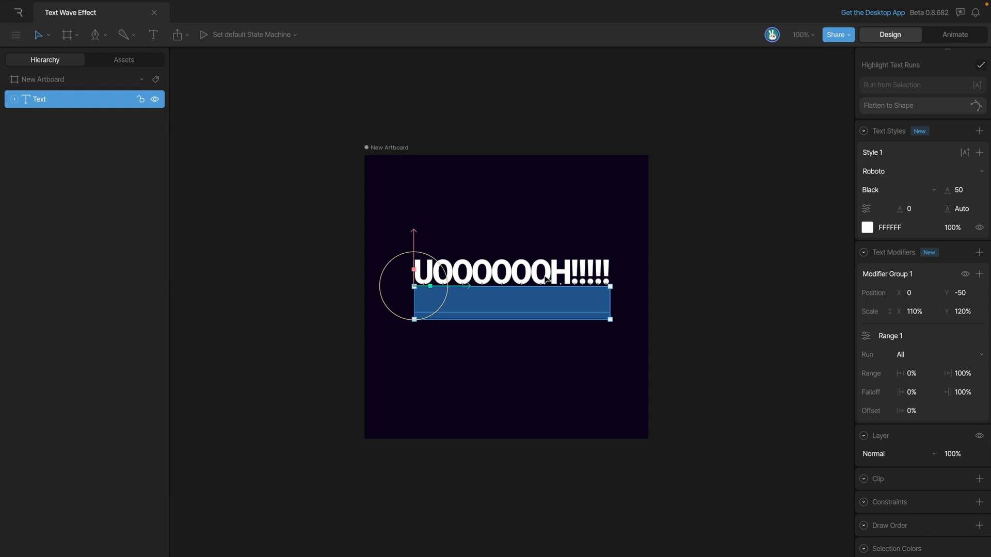
mouse_move(542, 285)
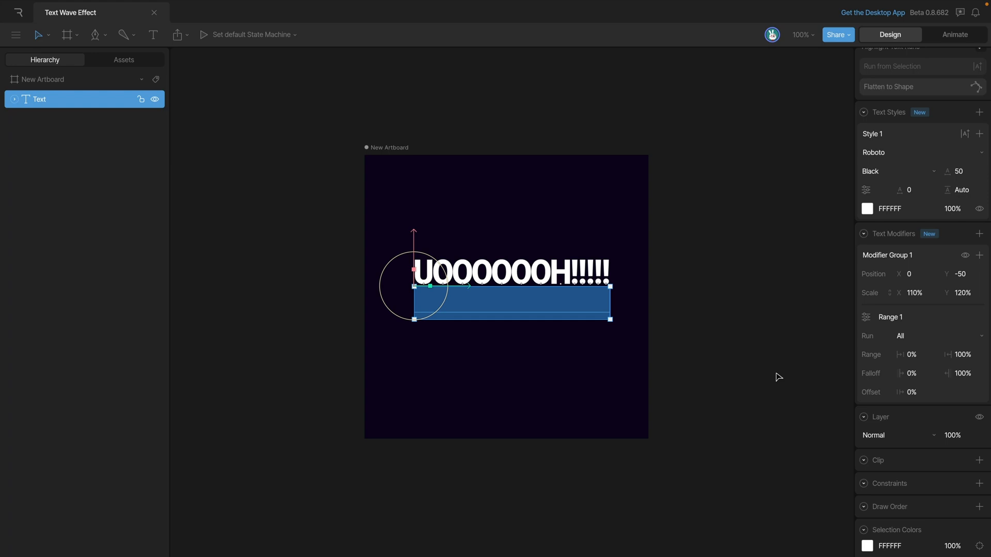
mouse_move(874, 384)
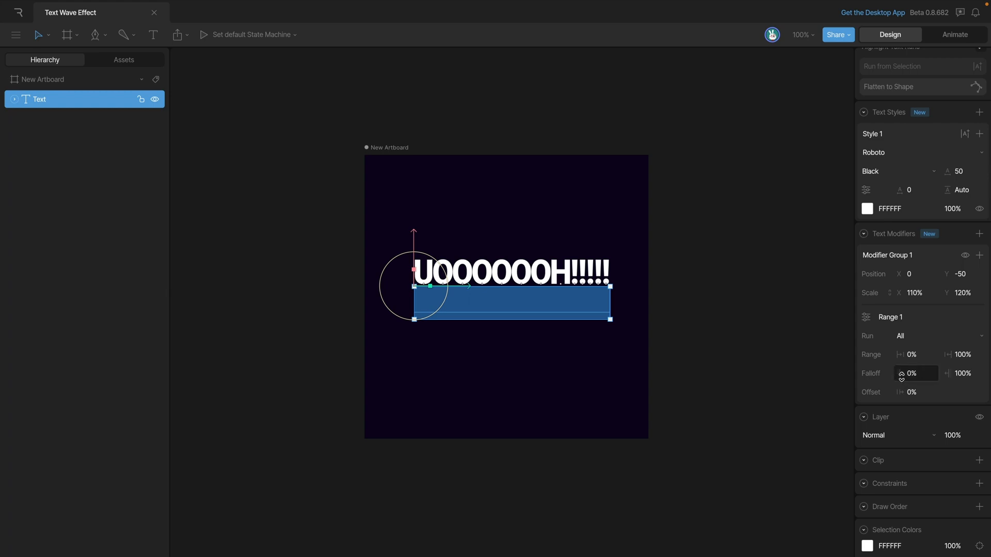
mouse_move(812, 412)
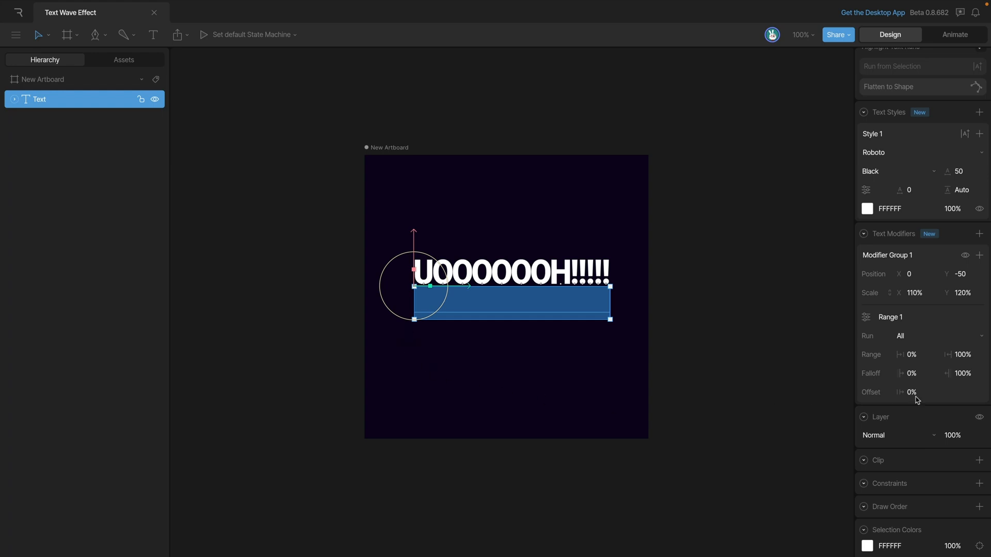
mouse_move(621, 342)
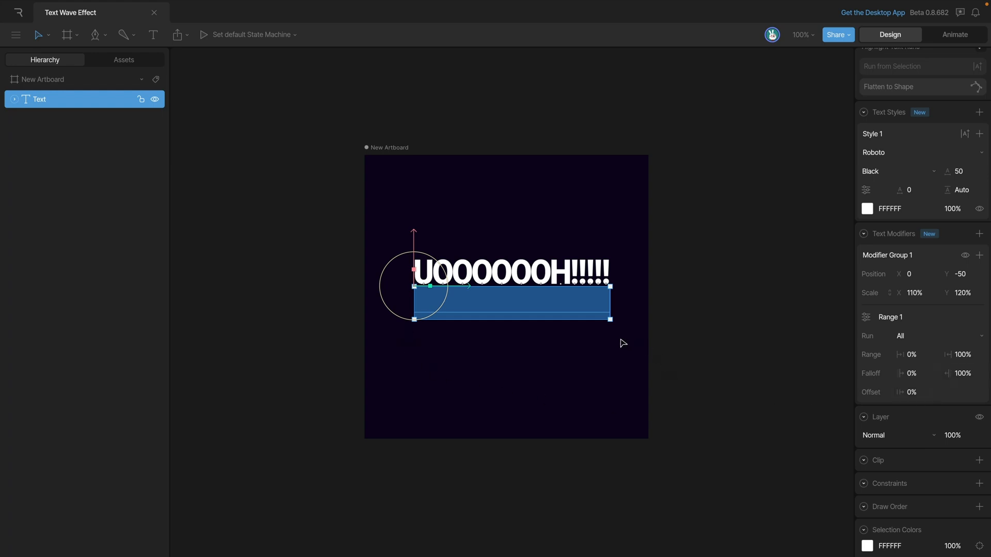
mouse_move(923, 378)
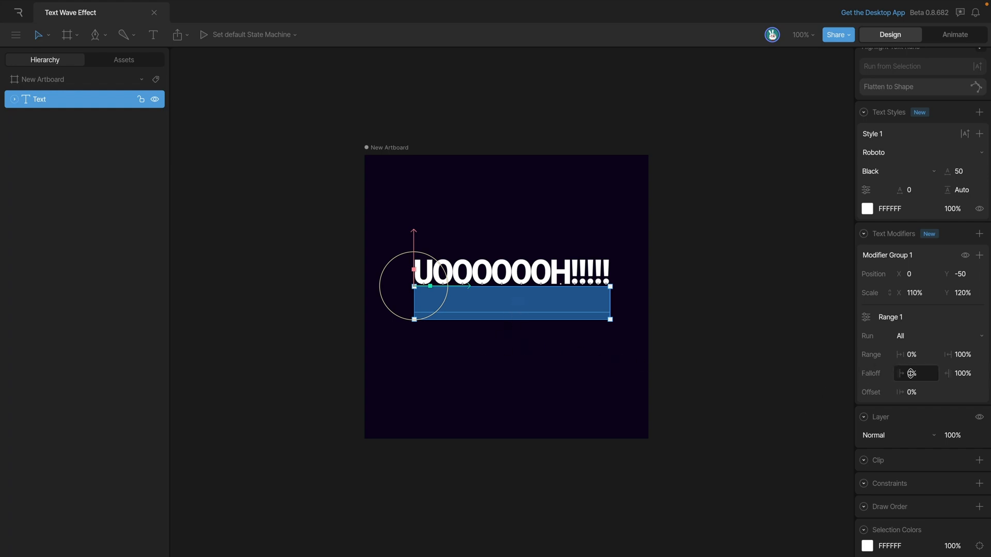
text(50)
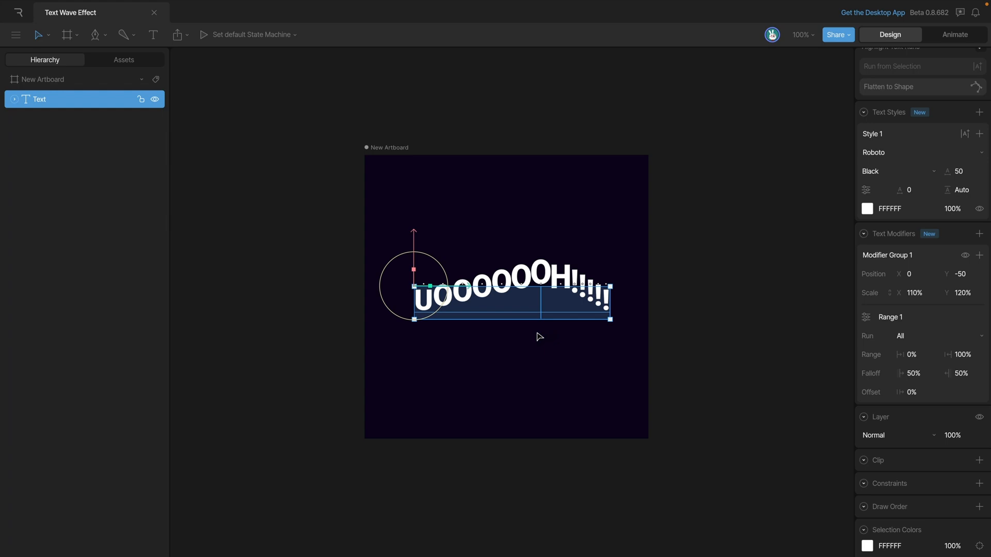
mouse_move(538, 335)
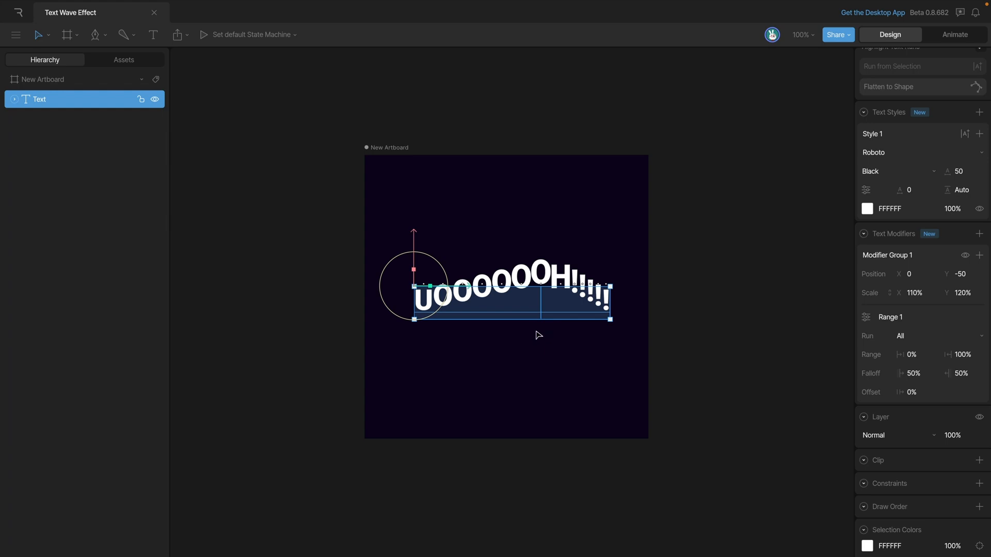
mouse_move(534, 337)
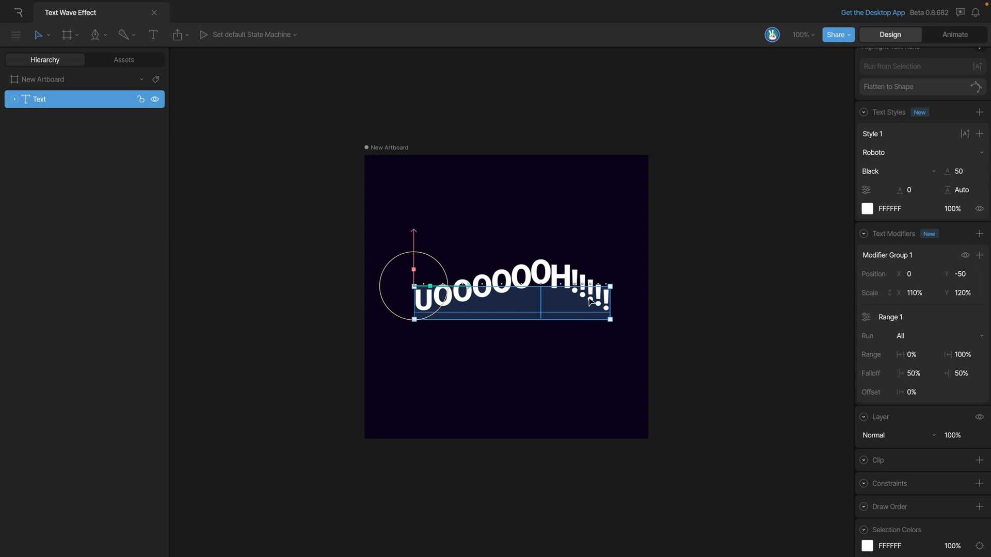
mouse_move(567, 357)
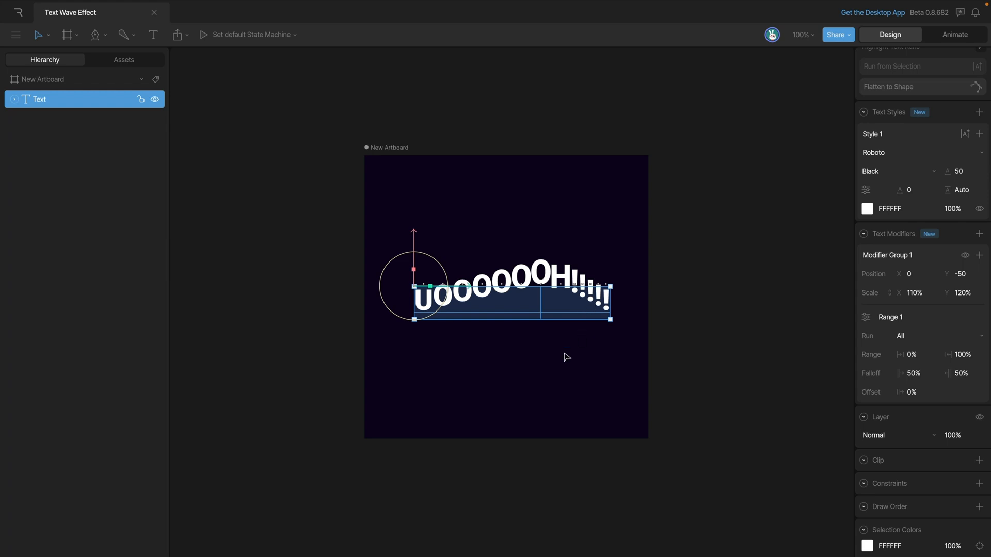
mouse_move(465, 316)
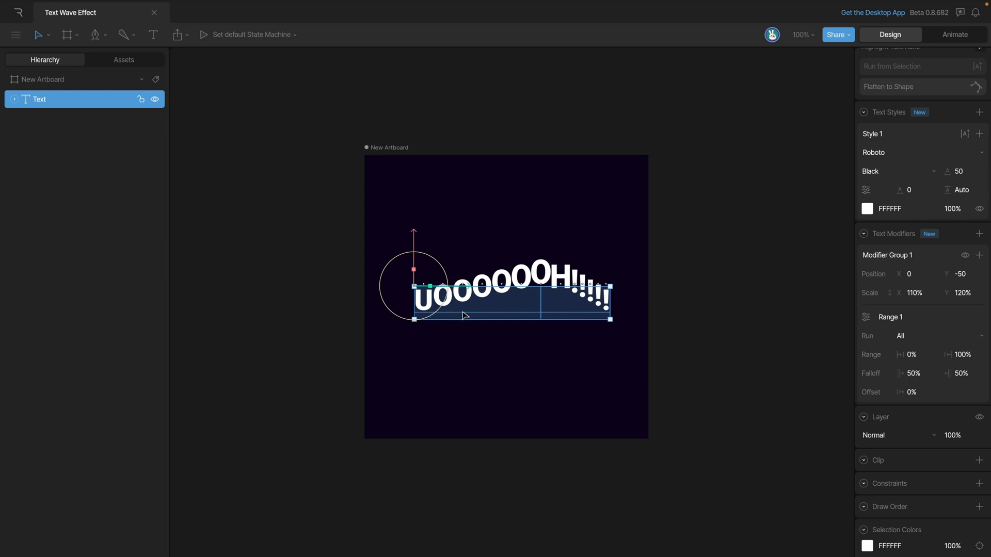
mouse_move(602, 335)
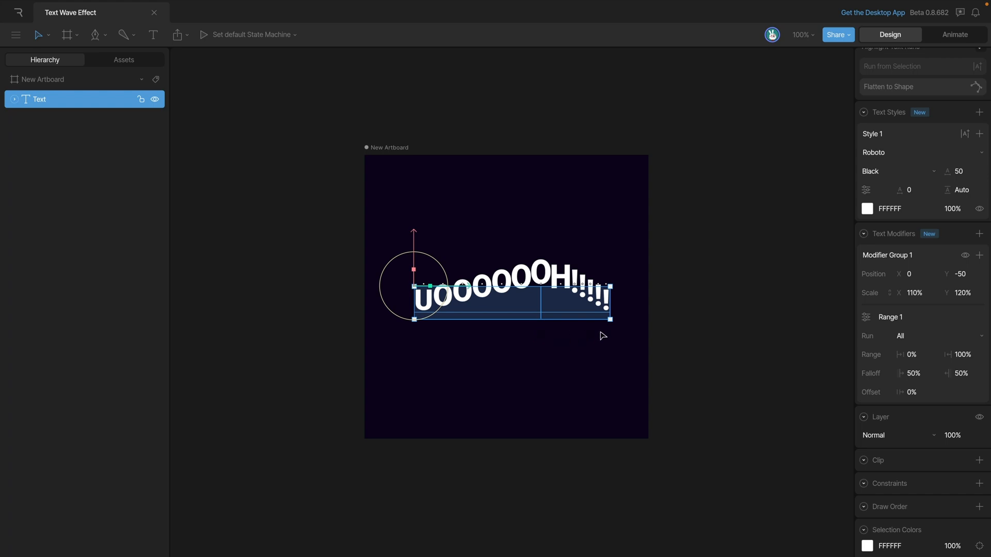
mouse_move(547, 329)
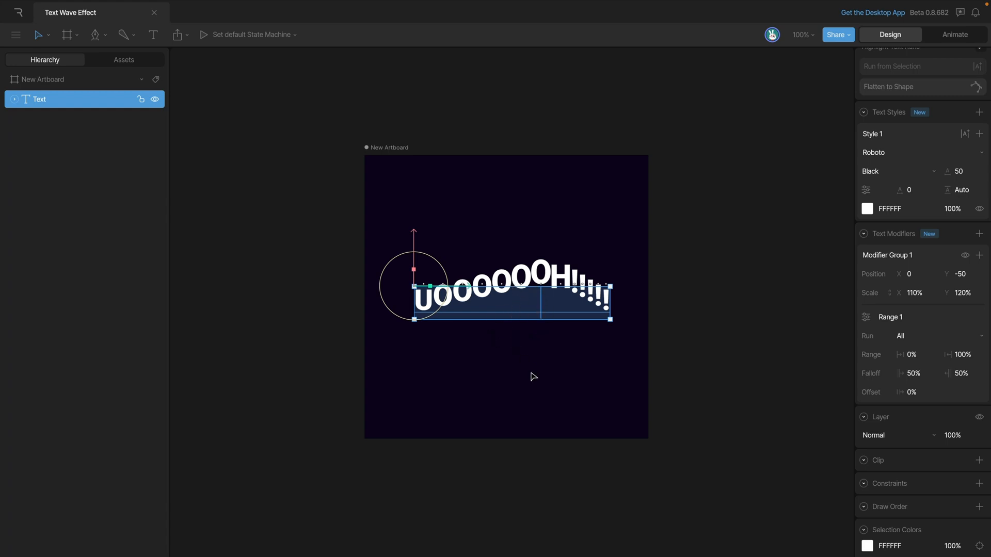
mouse_move(547, 351)
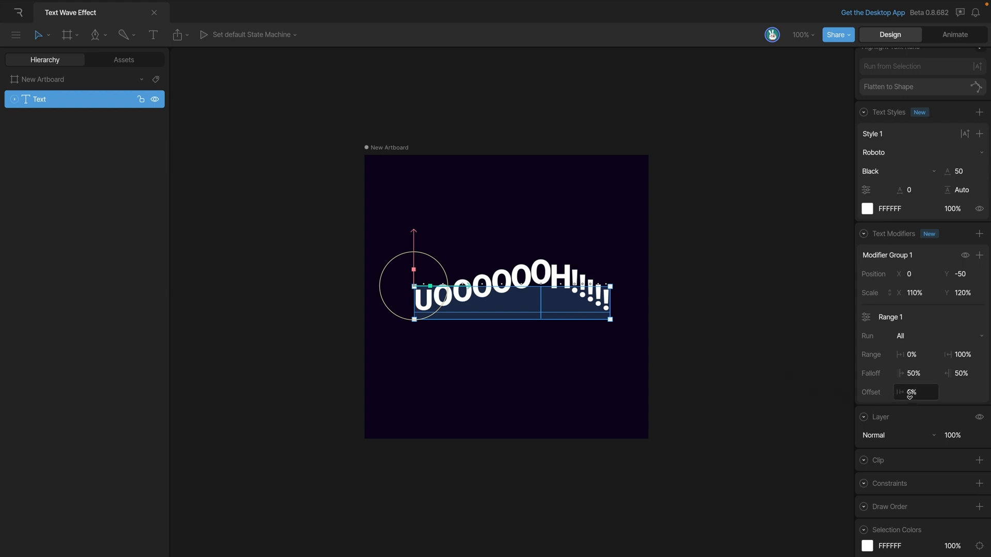
text(-27%)
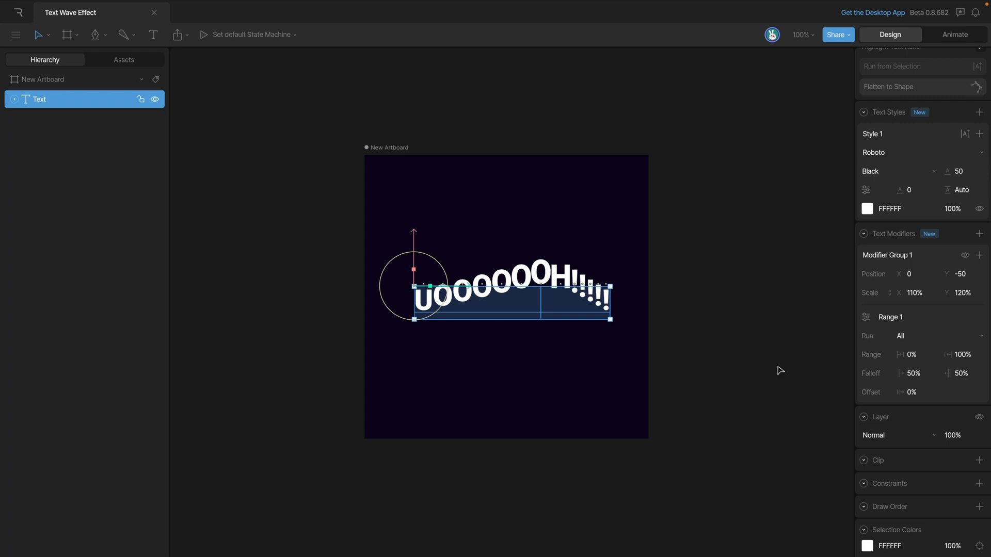
mouse_move(598, 286)
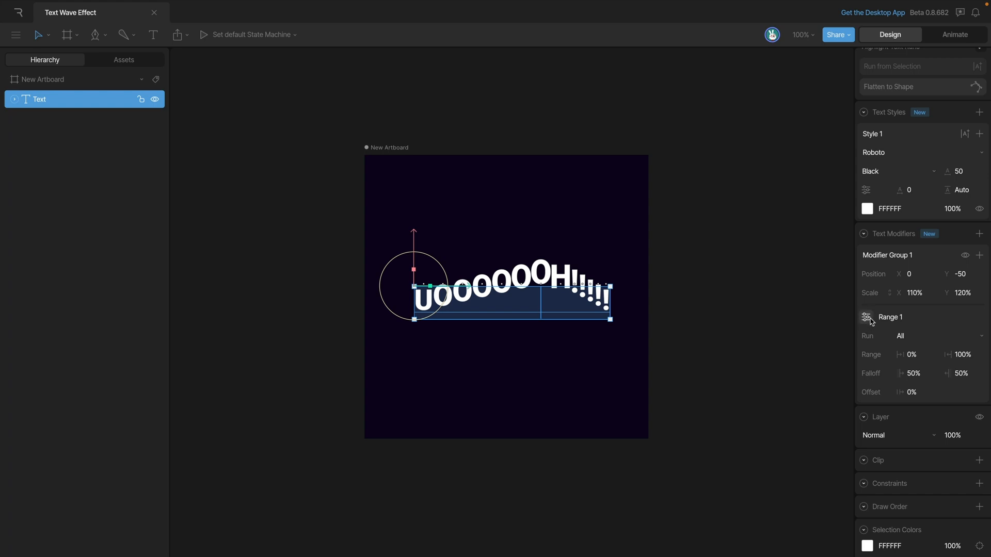
Switch Range 1's falloff interpolation to a curve and steepen its easing handles
click(867, 317)
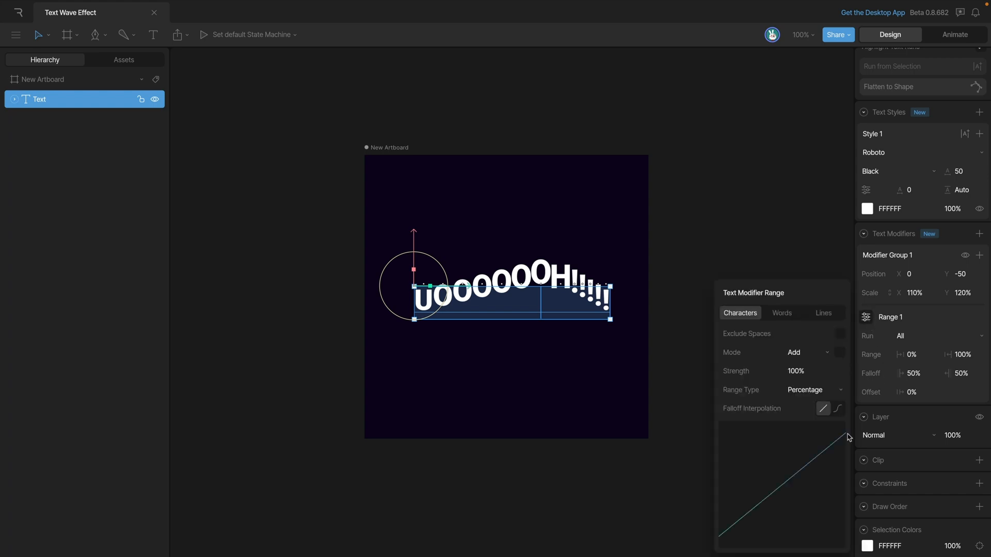
mouse_move(747, 524)
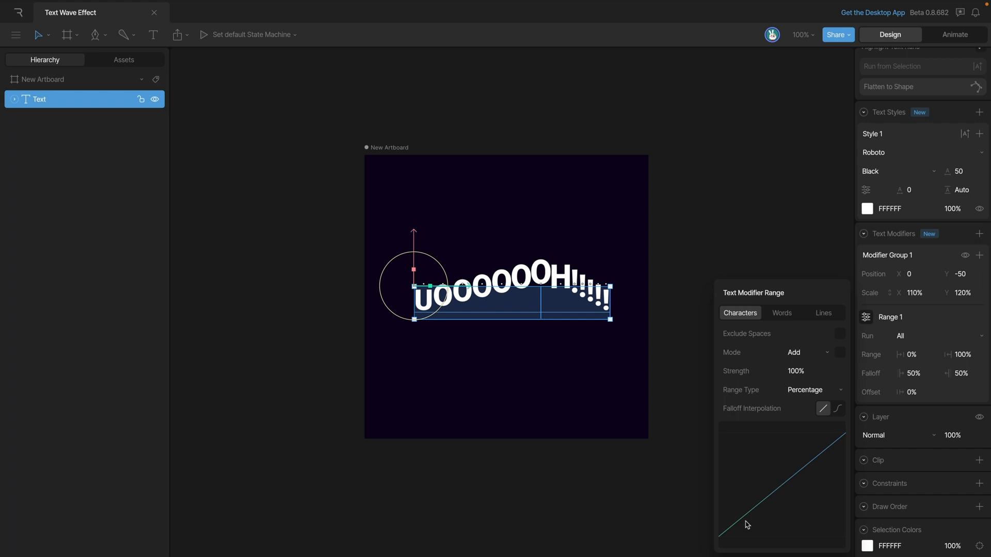
click(838, 409)
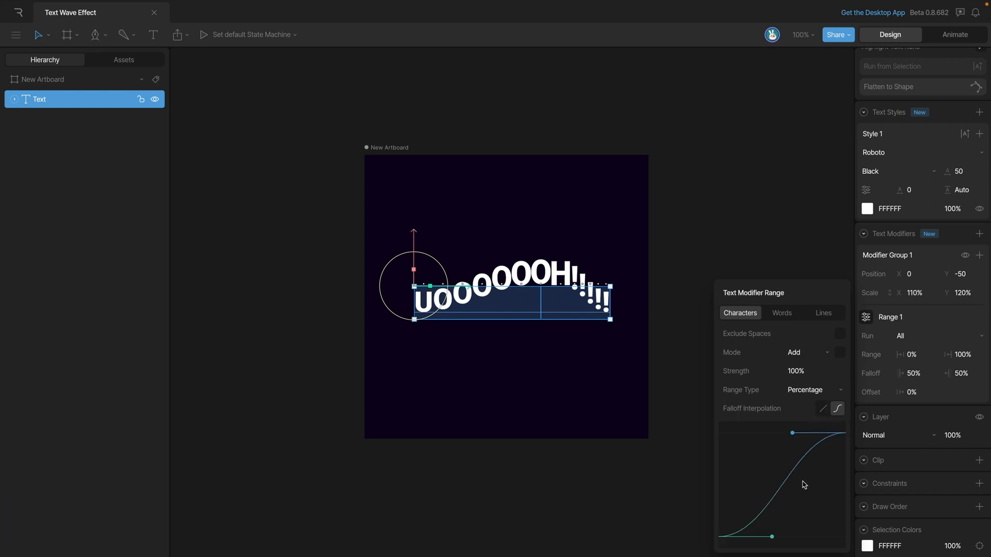
mouse_move(854, 443)
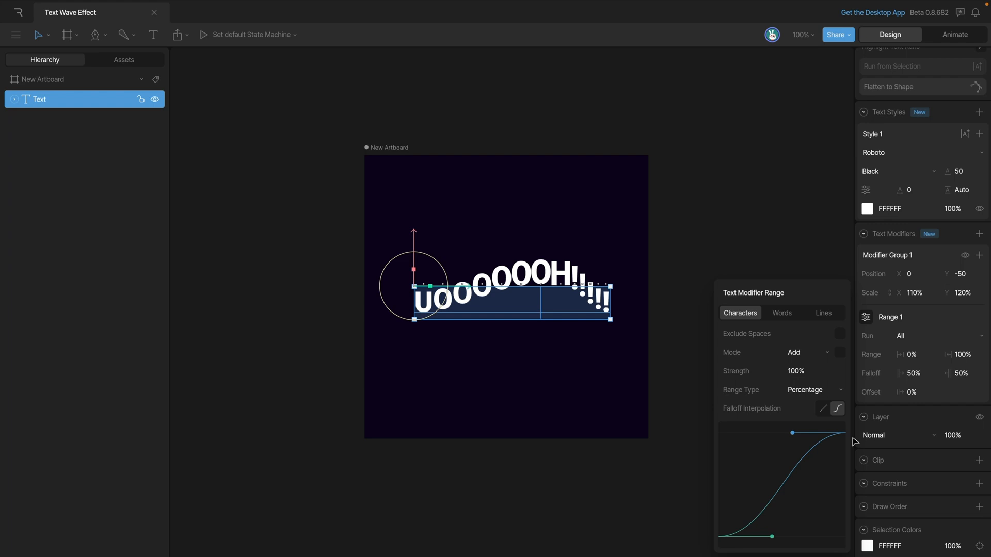
mouse_move(794, 441)
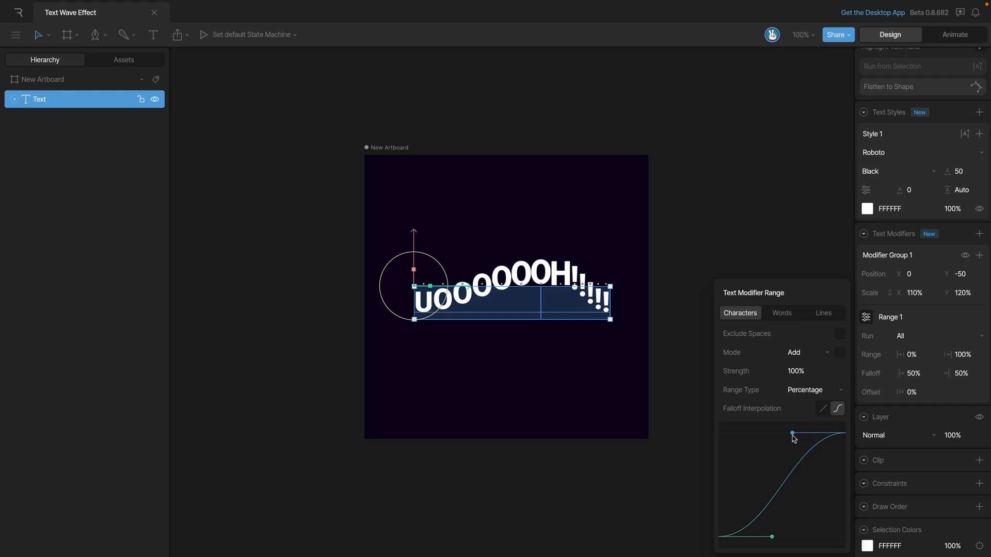
drag(793, 433, 749, 424)
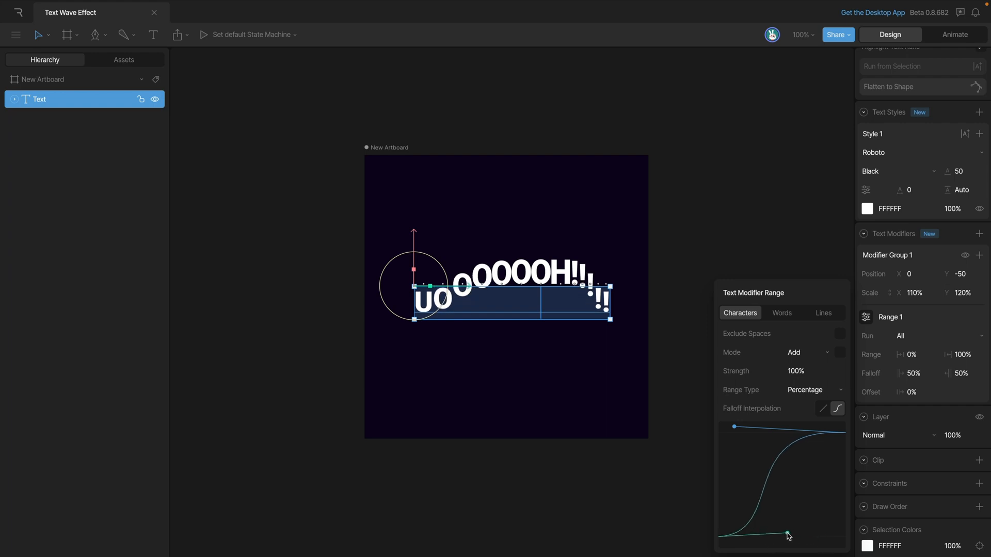
click(837, 409)
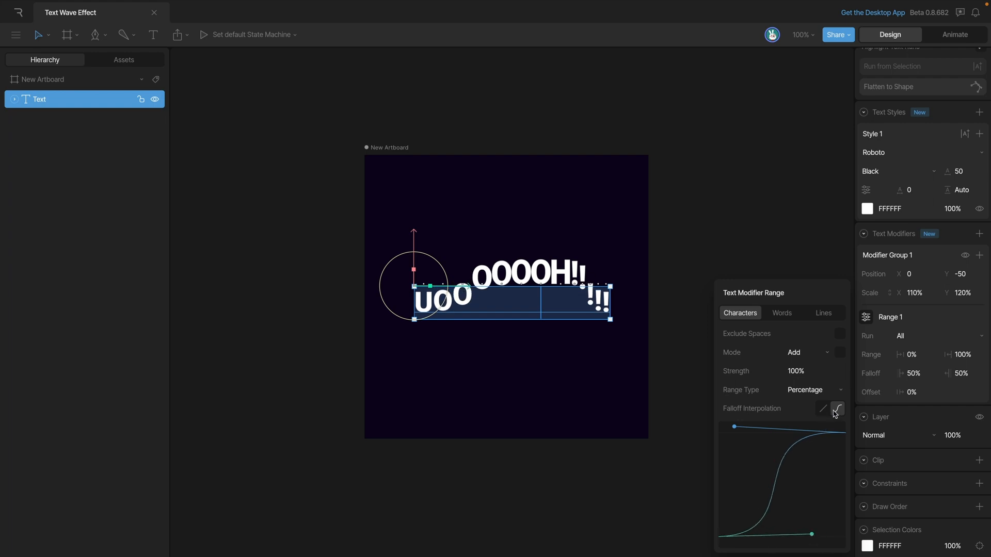
click(838, 410)
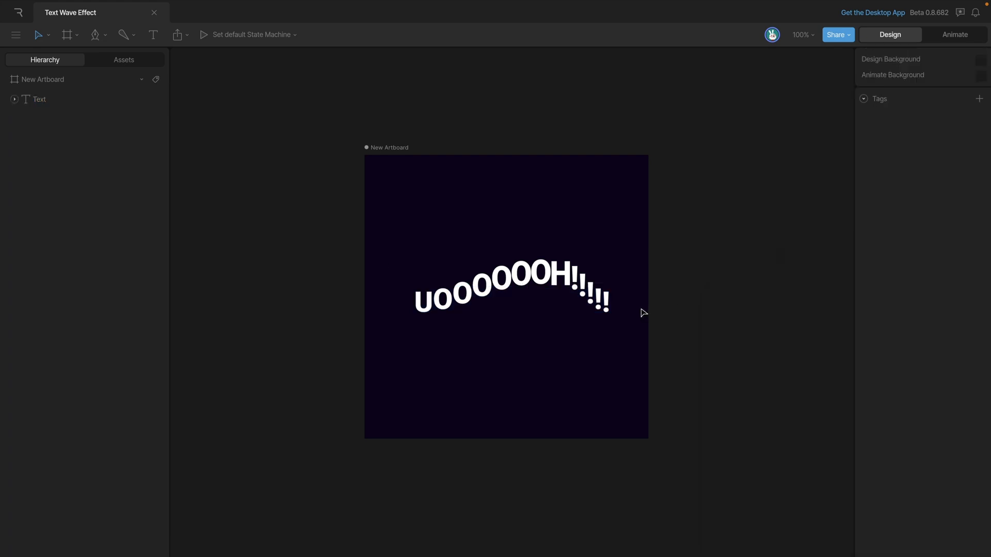
click(39, 99)
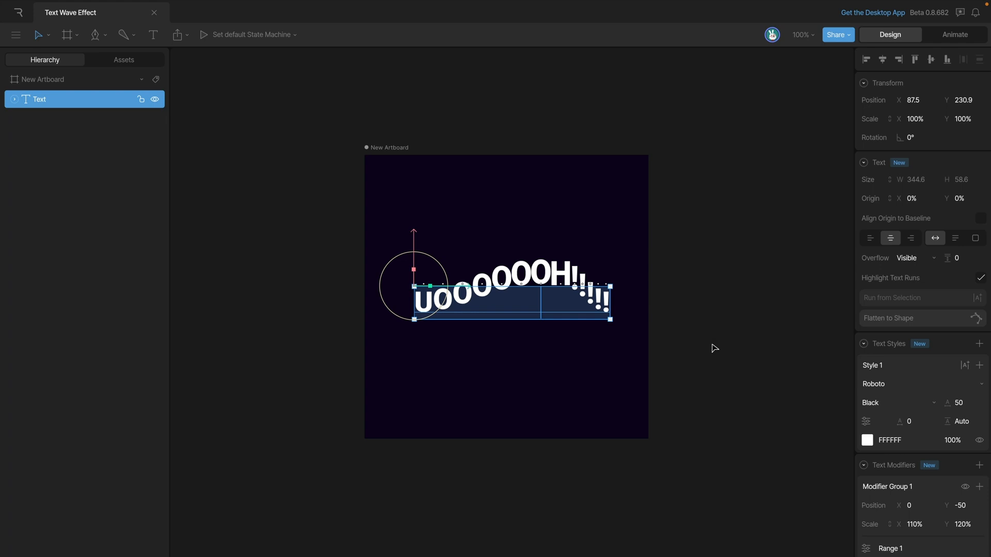
In Animate mode, set the timeline duration to 00:08:00
click(955, 35)
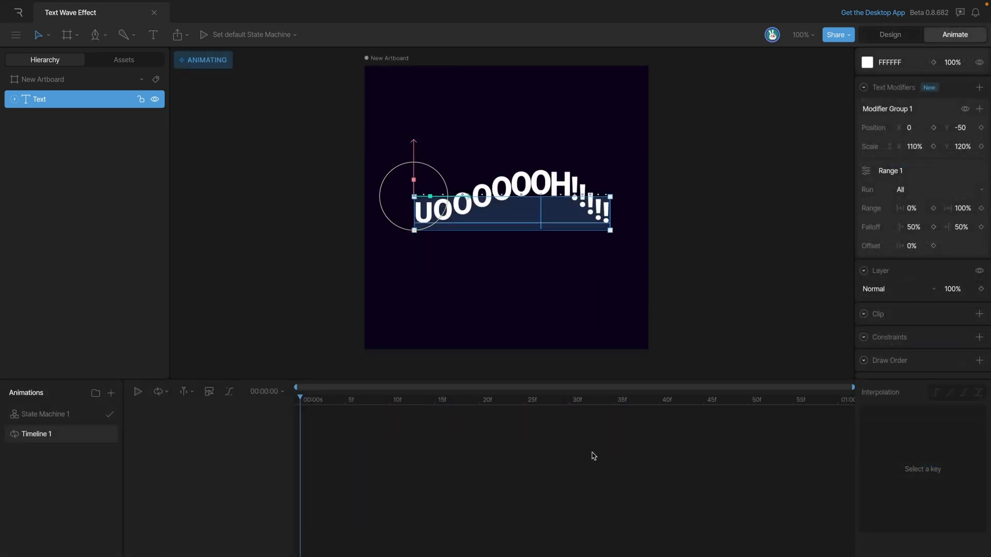
click(265, 392)
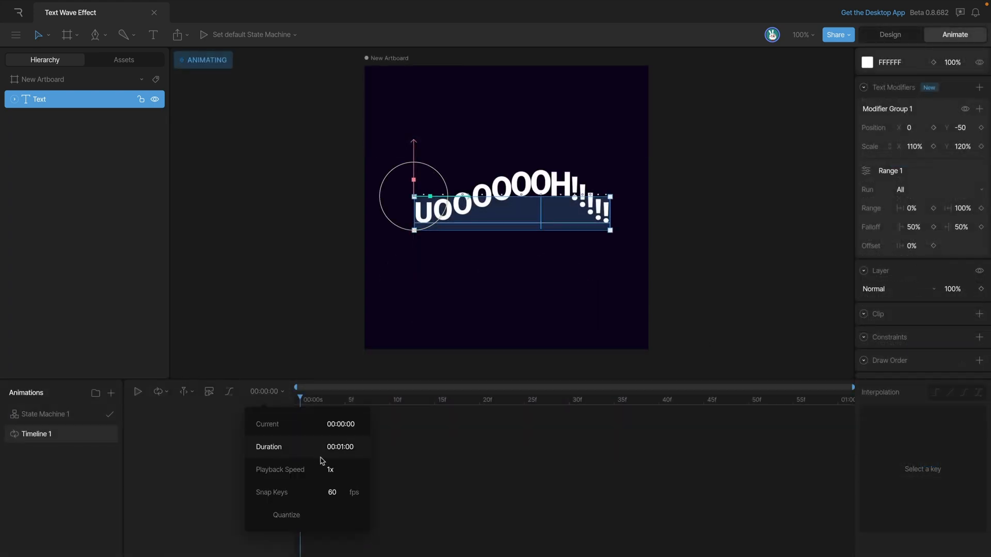
click(340, 447)
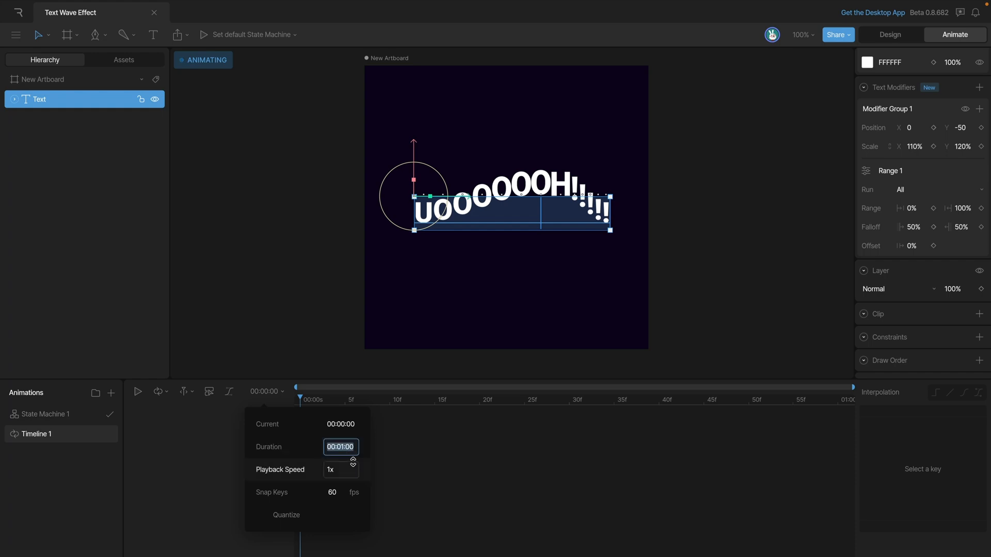
text(00:08:00)
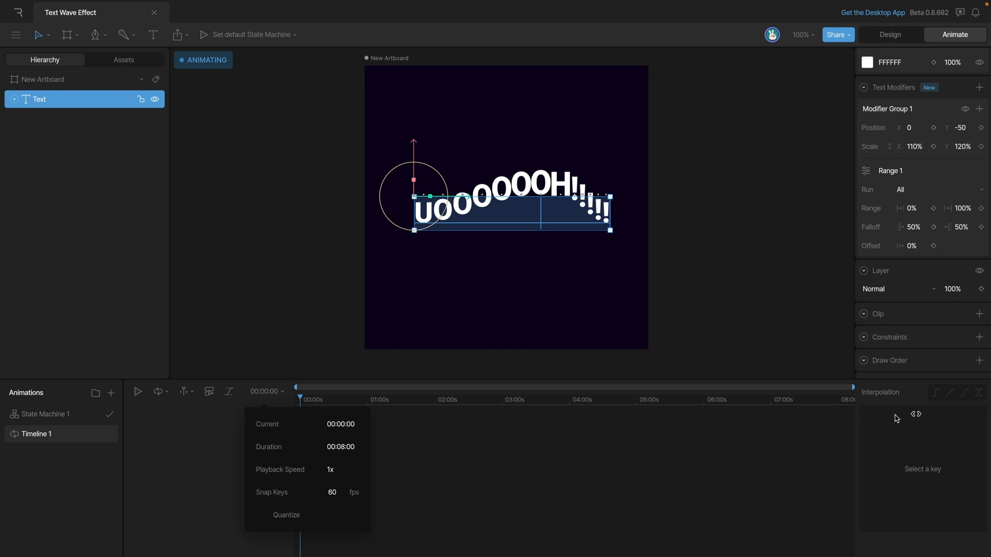
Enable a work area on the timeline and place the playhead at 3 seconds
click(158, 391)
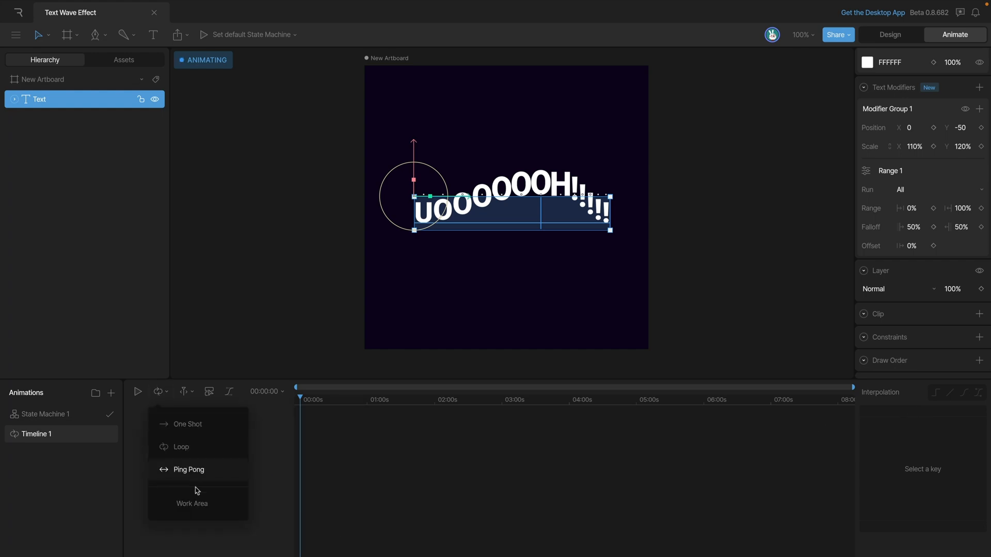
click(192, 504)
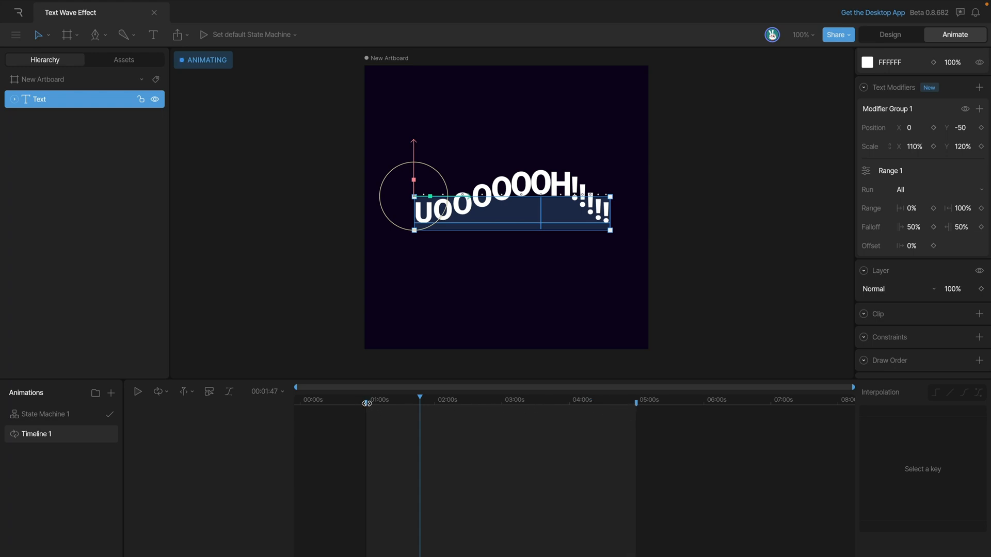
click(502, 400)
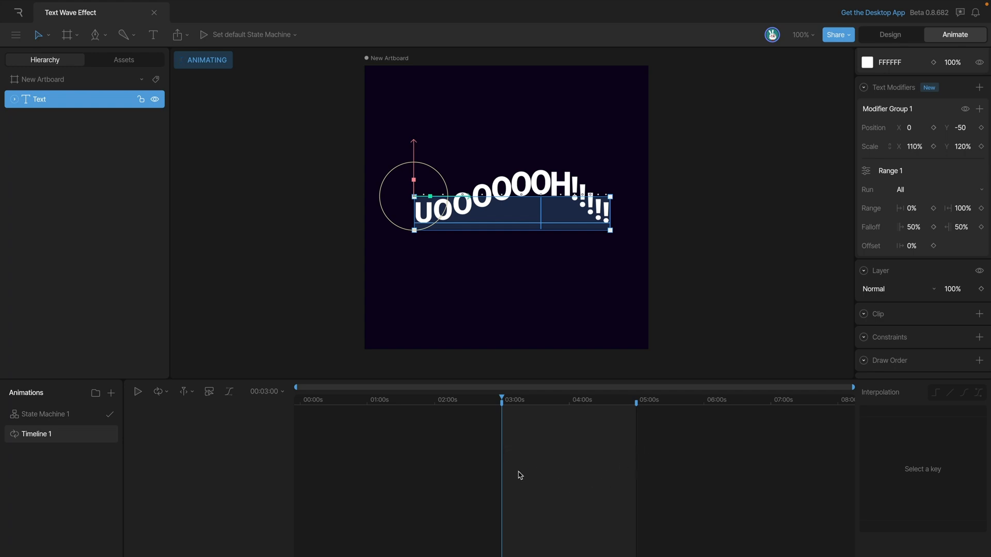
mouse_move(417, 477)
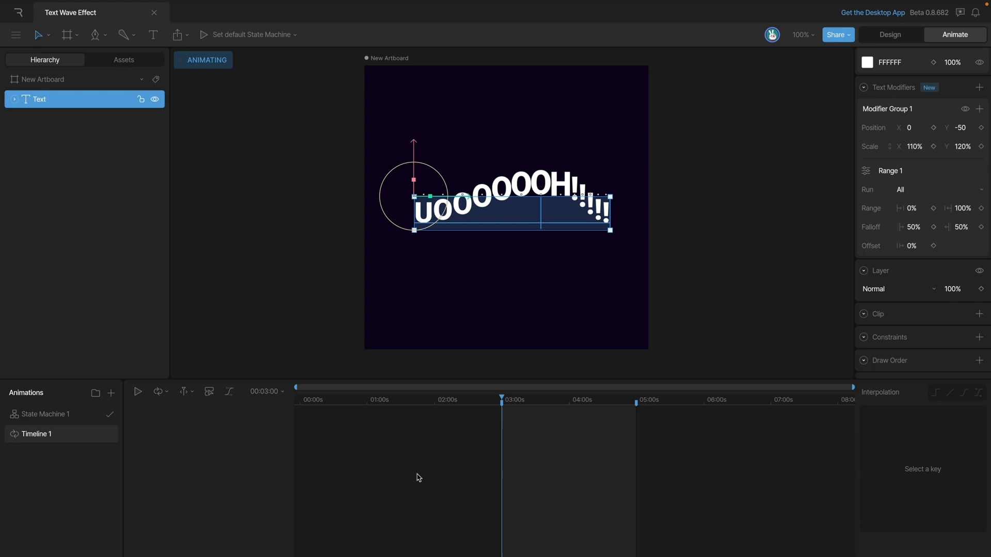
mouse_move(776, 475)
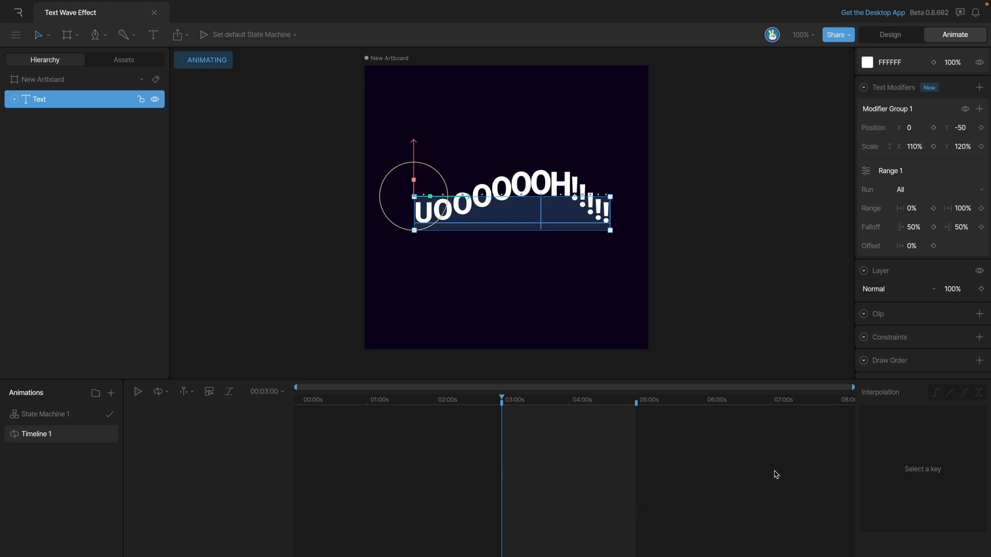
mouse_move(677, 490)
text(-27)
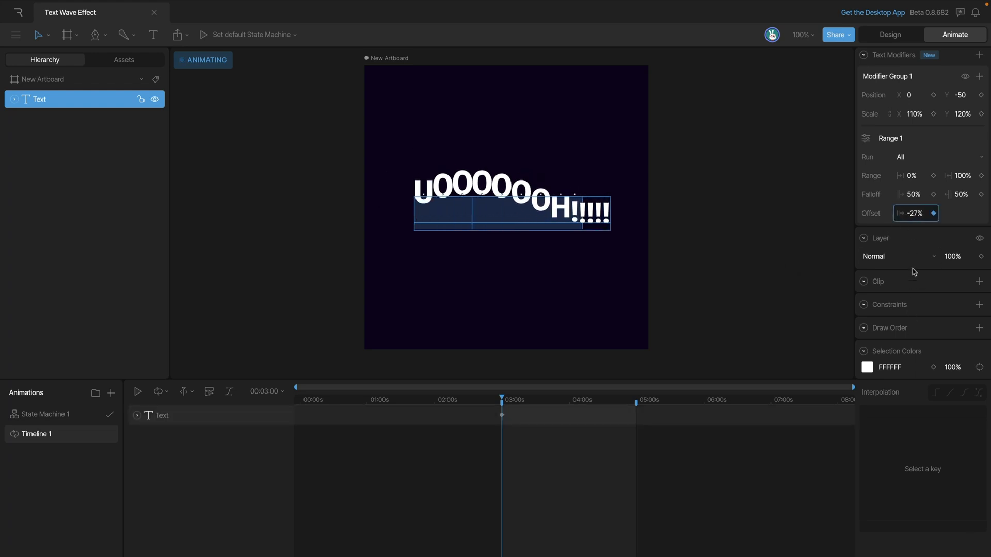
Key Range 1's offset at -100% at 3s and 100% at 5s, then return to 3s
drag(915, 213, 926, 213)
text(-100)
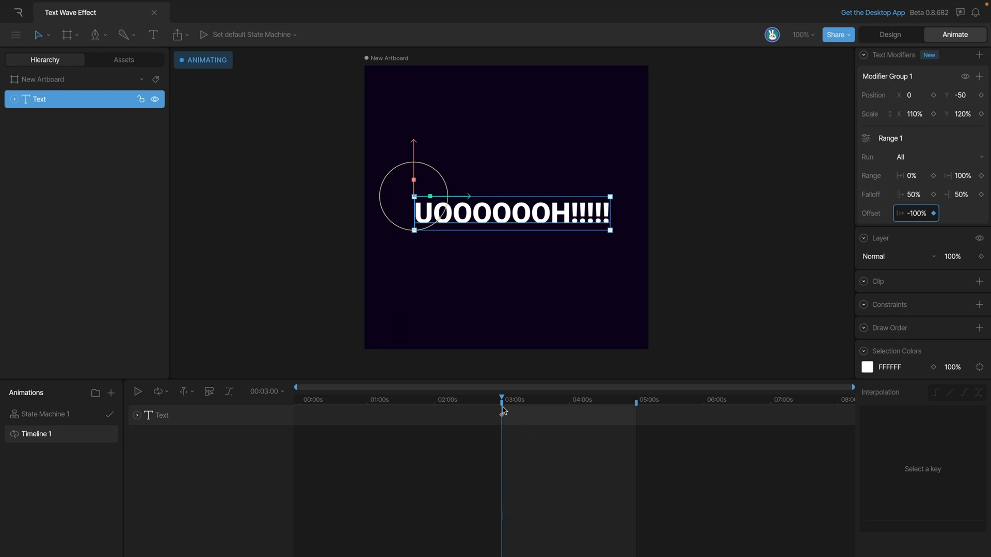
click(136, 415)
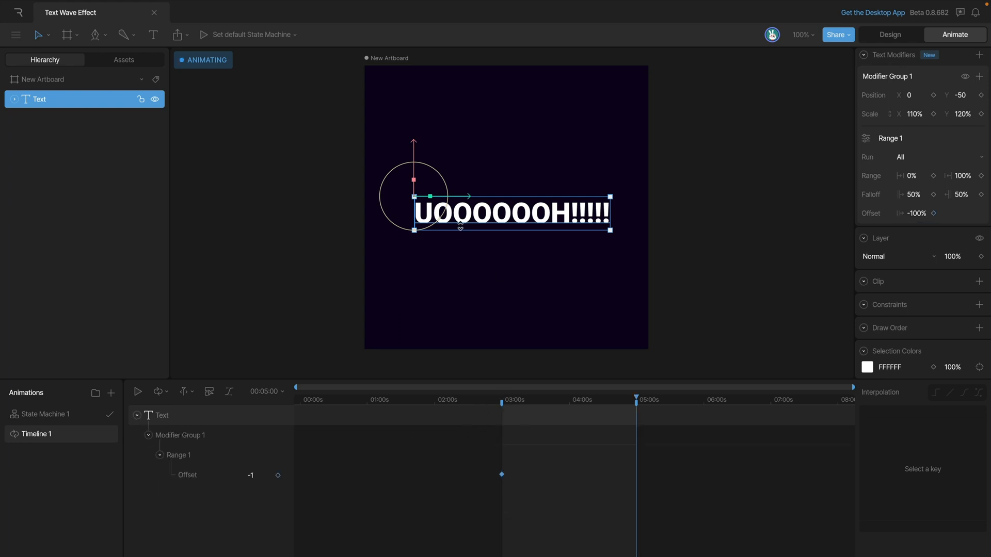
mouse_move(462, 249)
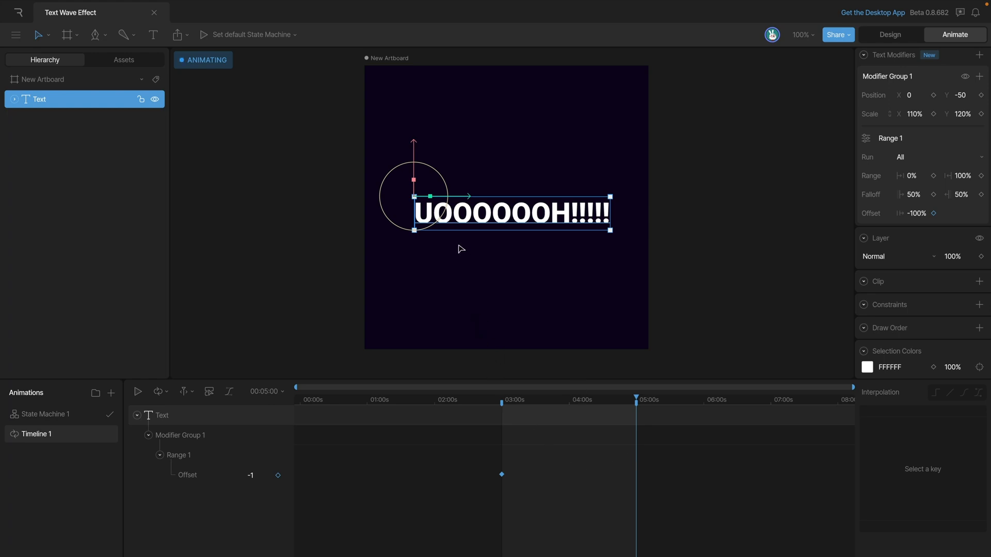
mouse_move(763, 226)
text(101)
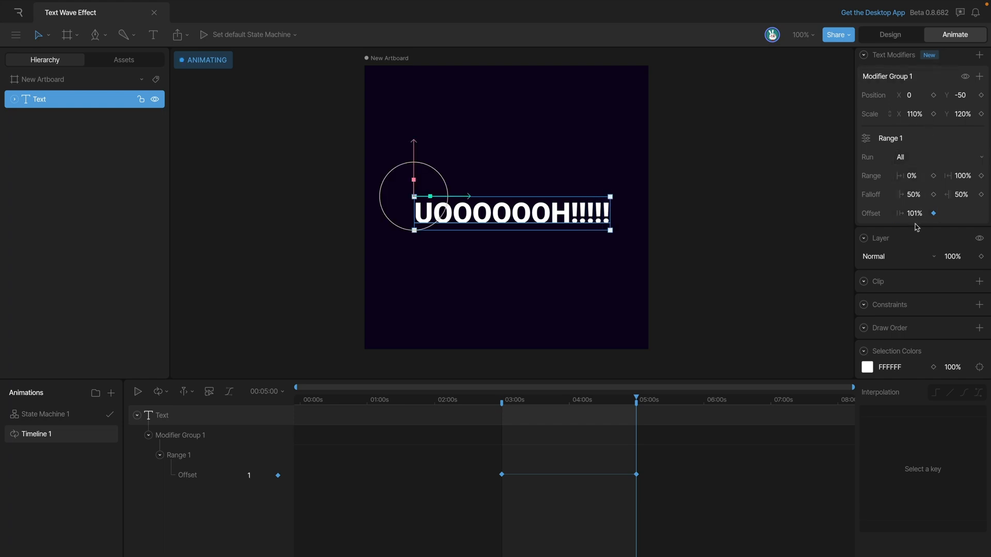
click(913, 212)
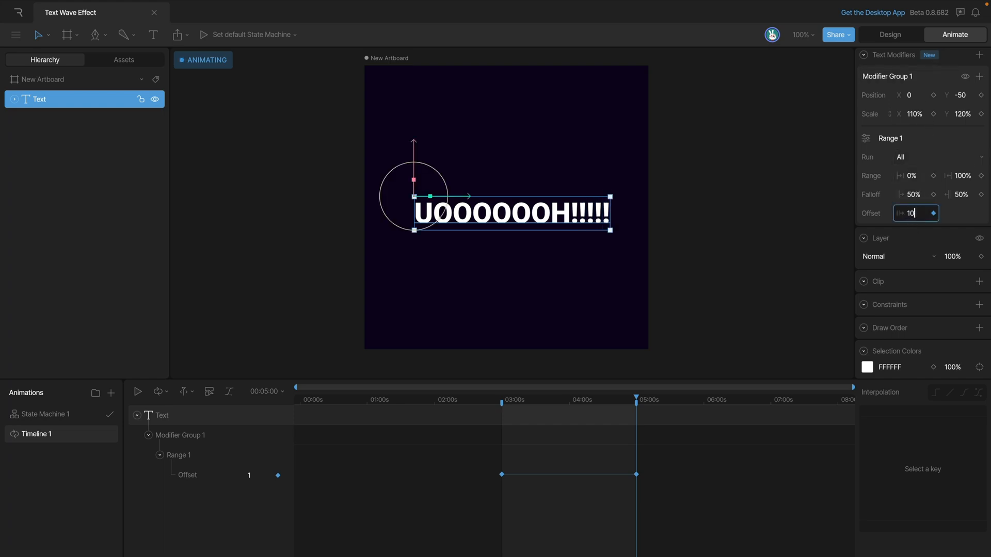
click(138, 392)
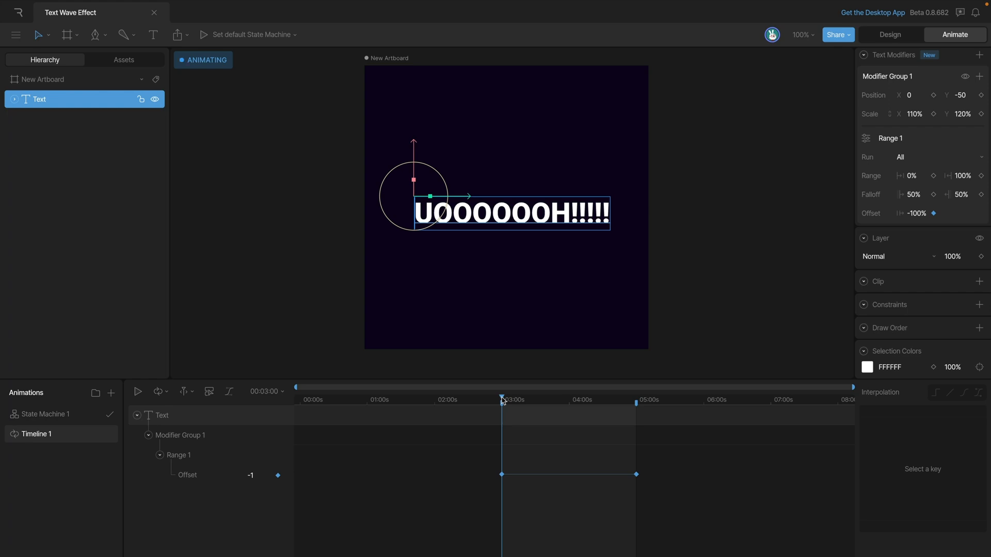
drag(503, 400, 544, 400)
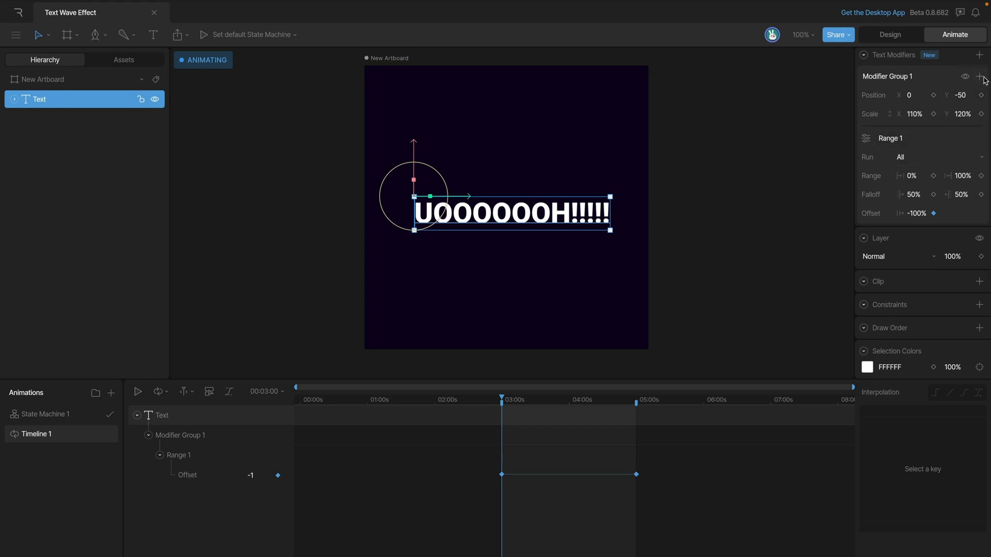
Add Range 2 to Modifier Group 1 with 50% falloff on both sides
click(981, 77)
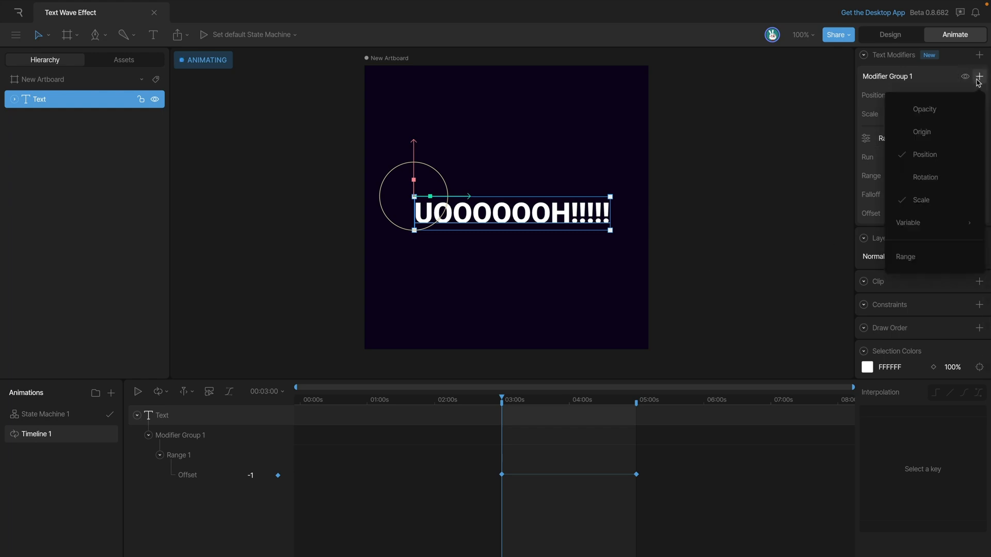
mouse_move(905, 257)
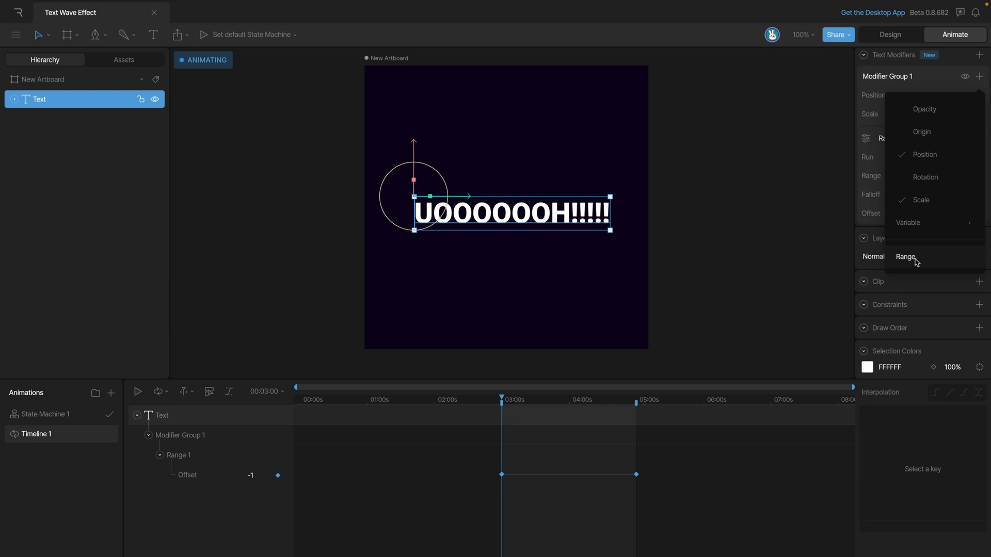
click(906, 257)
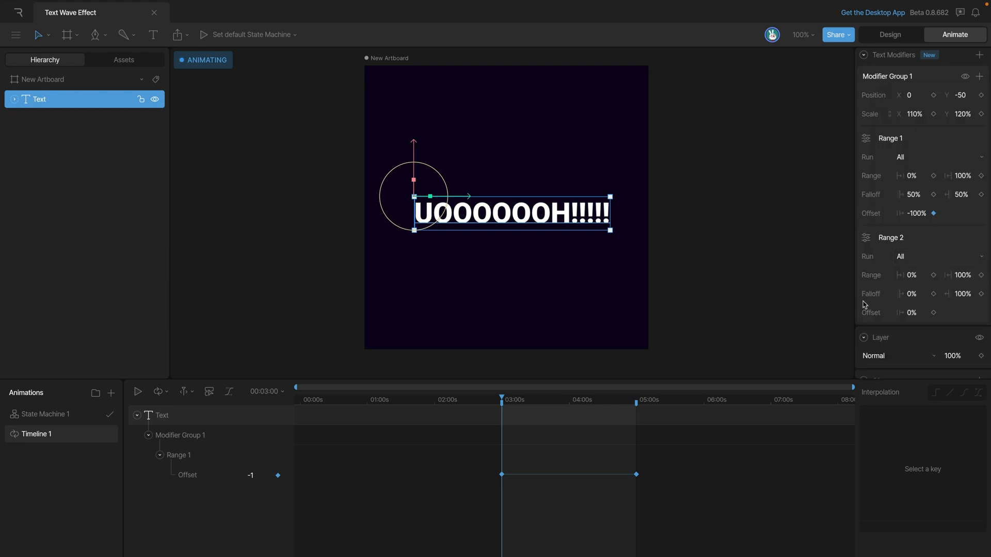
double_click(891, 237)
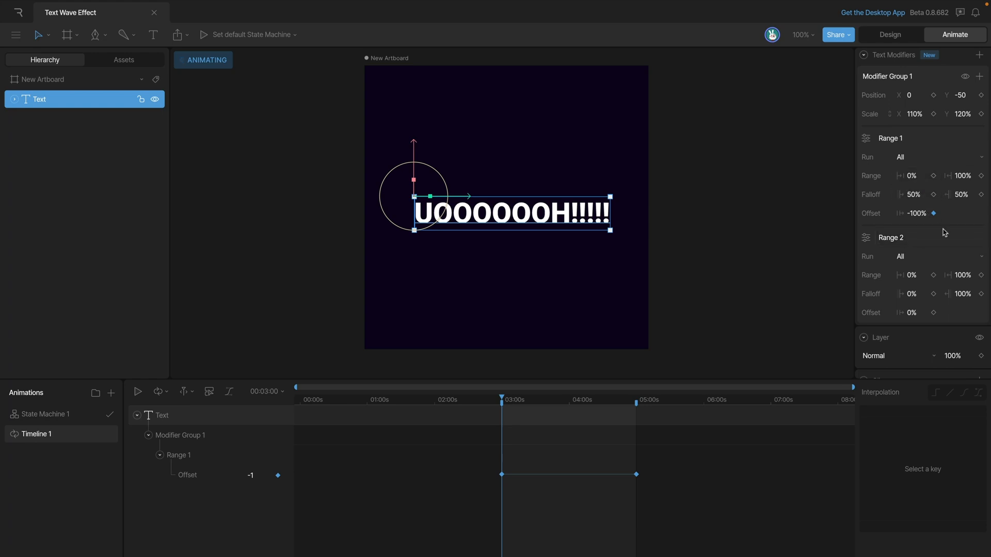
click(890, 35)
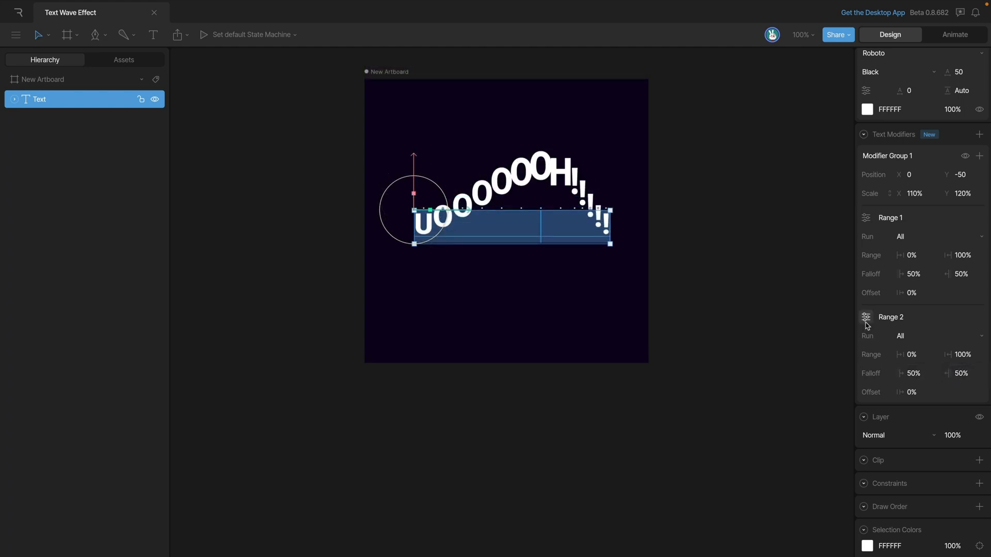
Give Range 2's falloff a curved interpolation and return to Animate mode
click(866, 318)
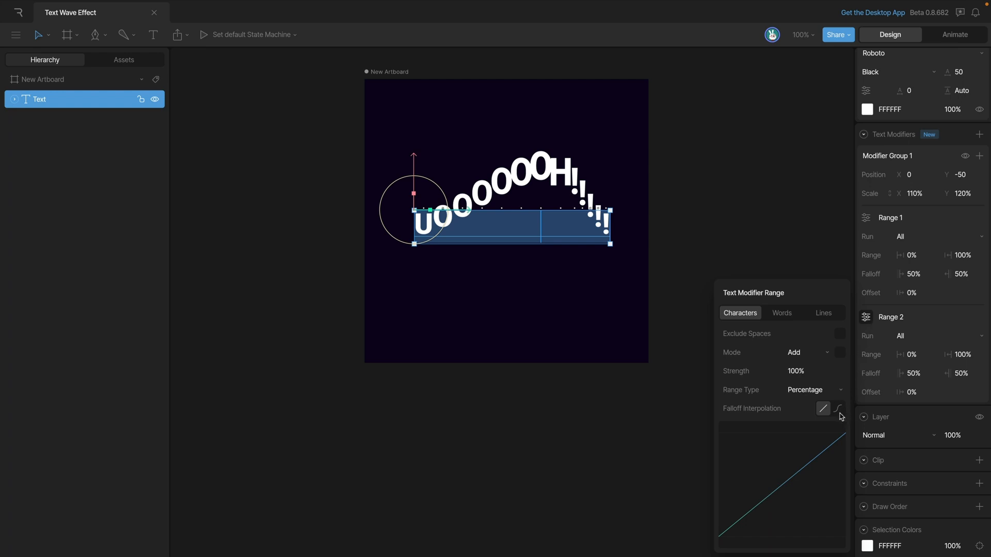
click(838, 409)
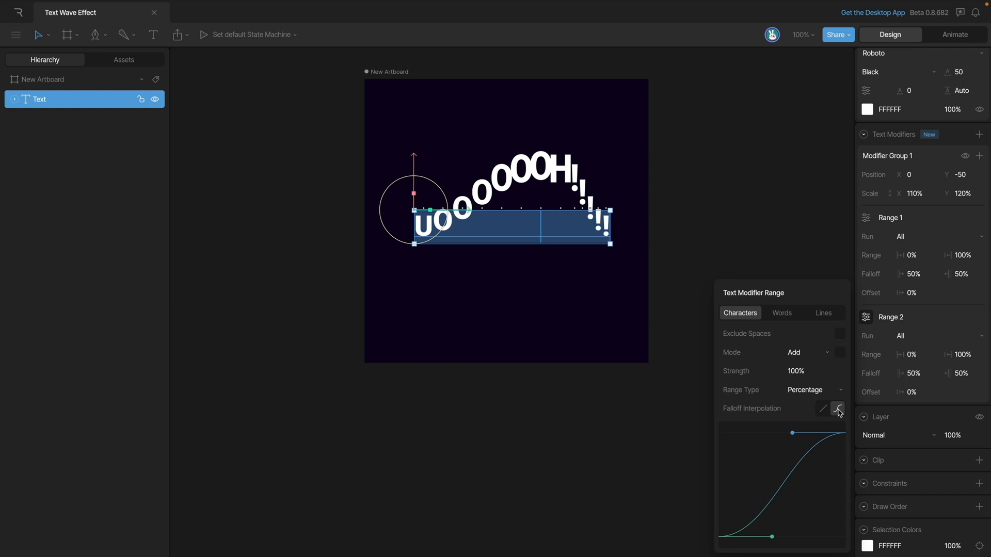
click(955, 36)
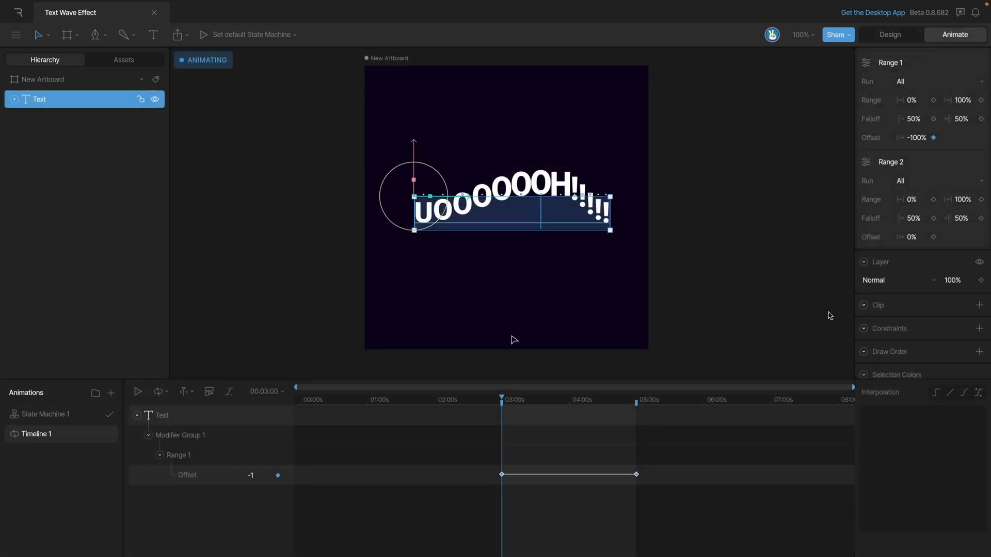
Key Range 2's offset at -100% at 3s and its end value at 5s
click(911, 237)
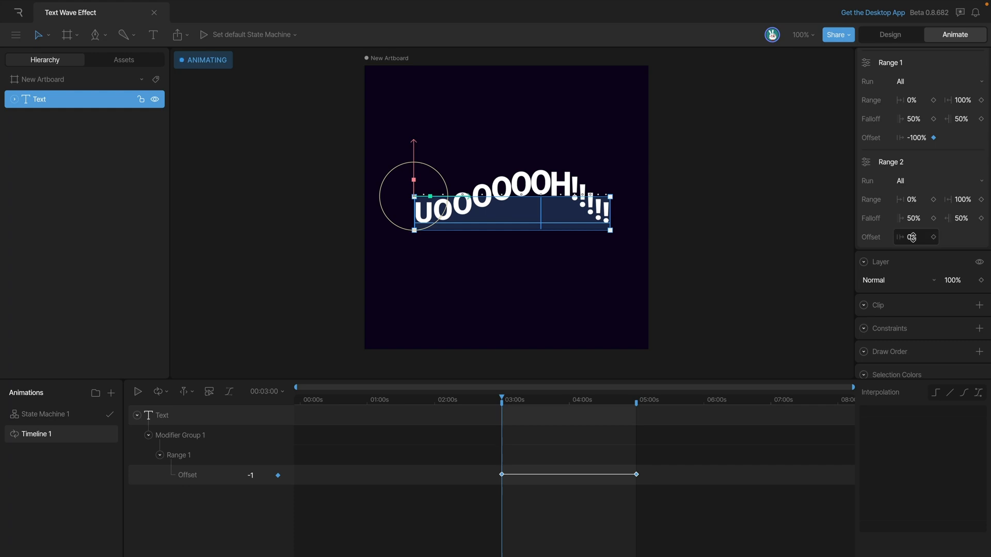
click(933, 238)
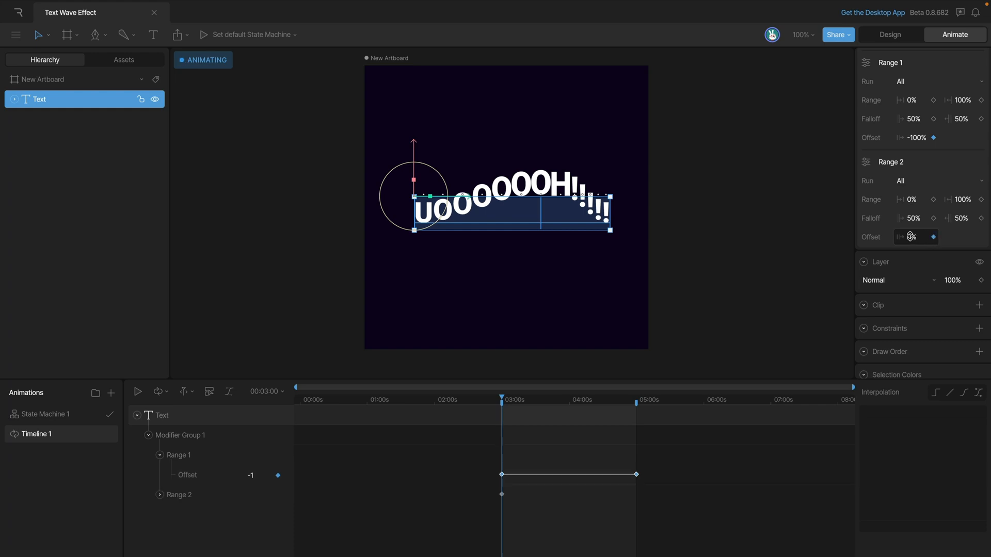
text(-100)
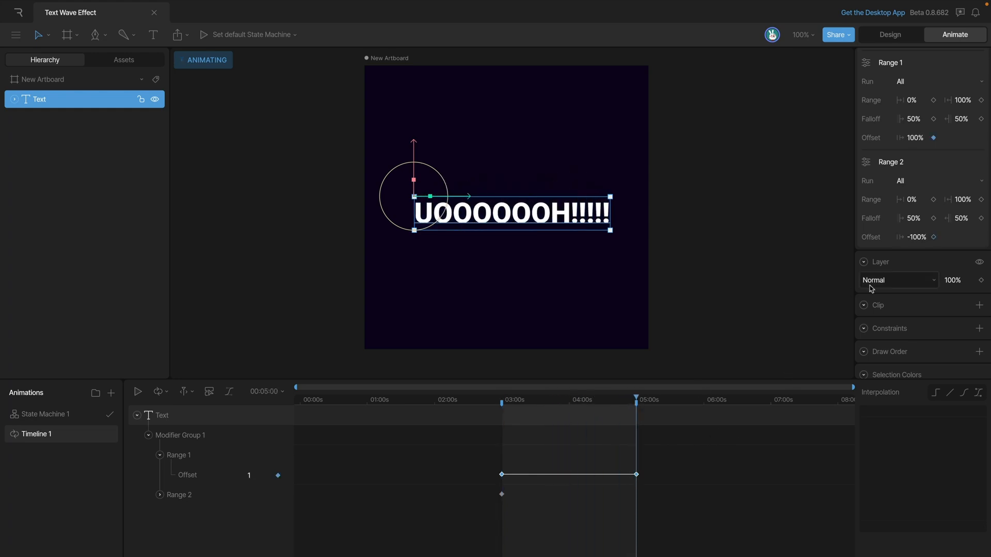
click(916, 237)
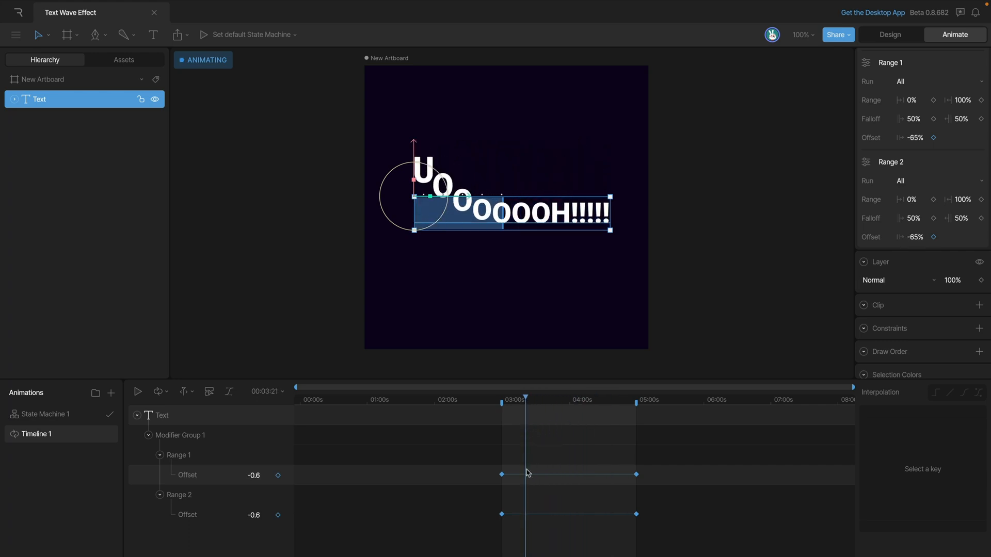
Retime Range 2's offset keys earlier and duplicate them to add a key near six seconds
click(637, 514)
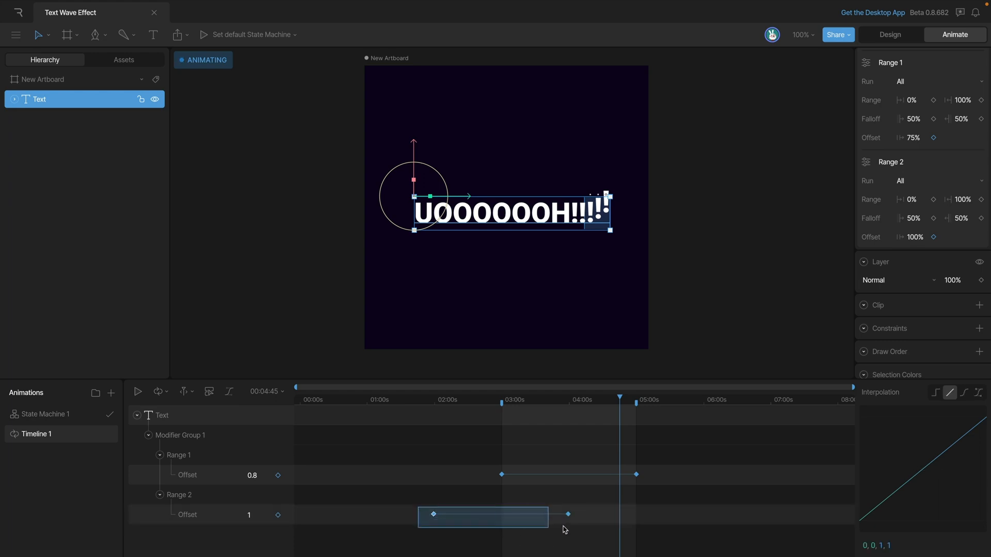
key(cmd+c)
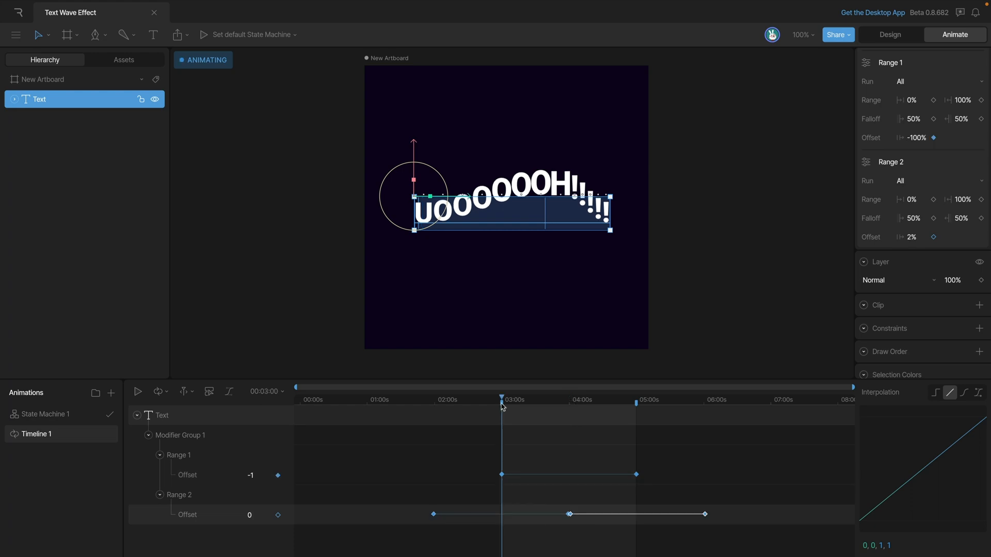
click(137, 392)
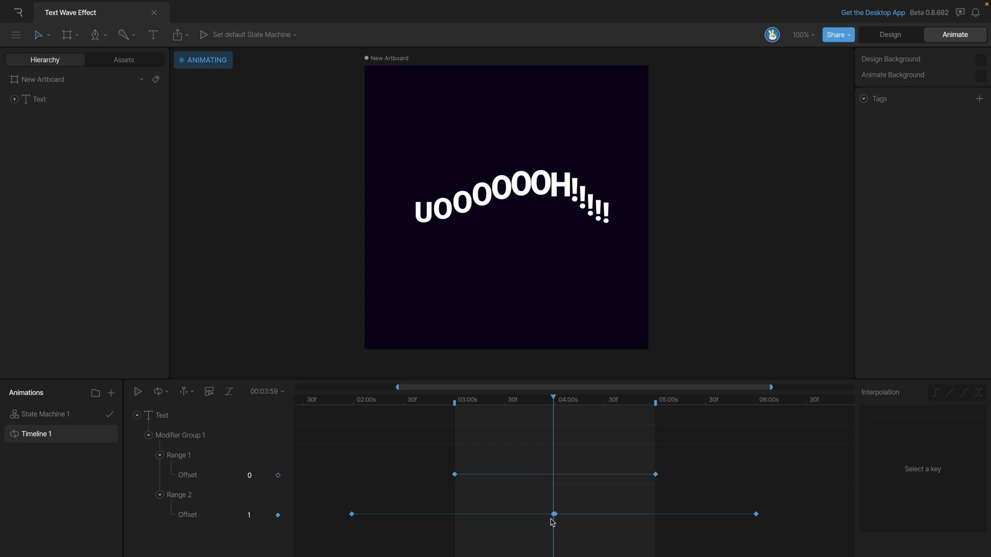
Set Range 2's four-second offset key to Hold interpolation and play the wave
click(40, 99)
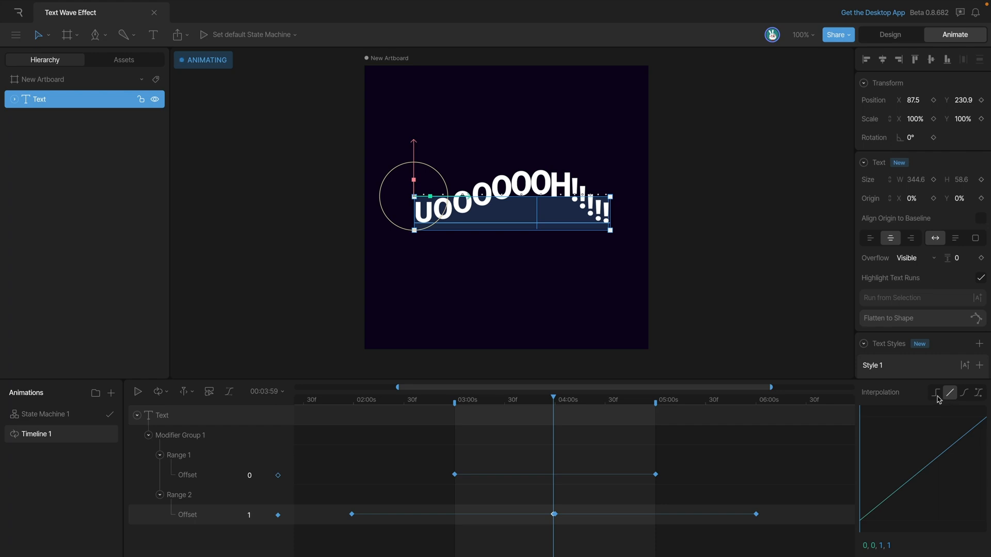
mouse_move(938, 397)
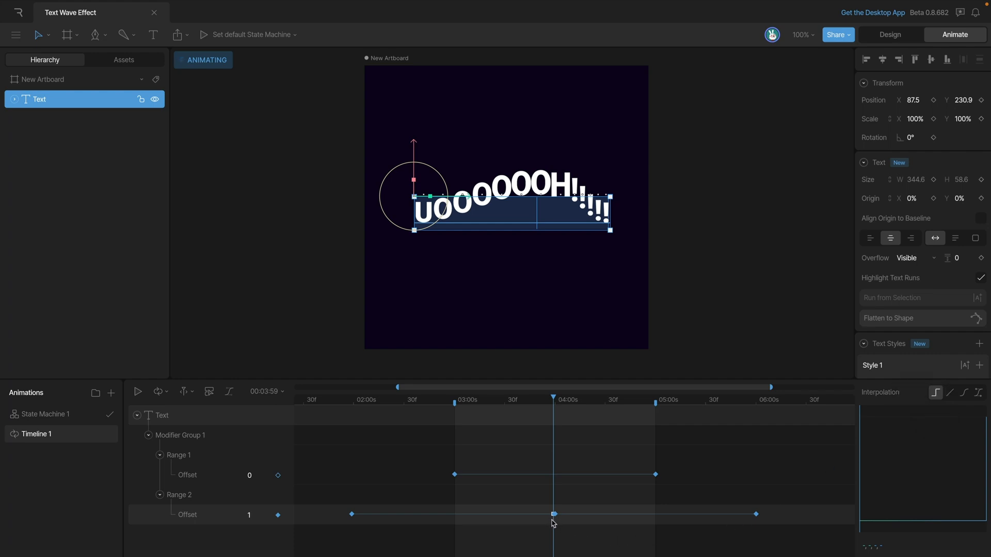
click(138, 391)
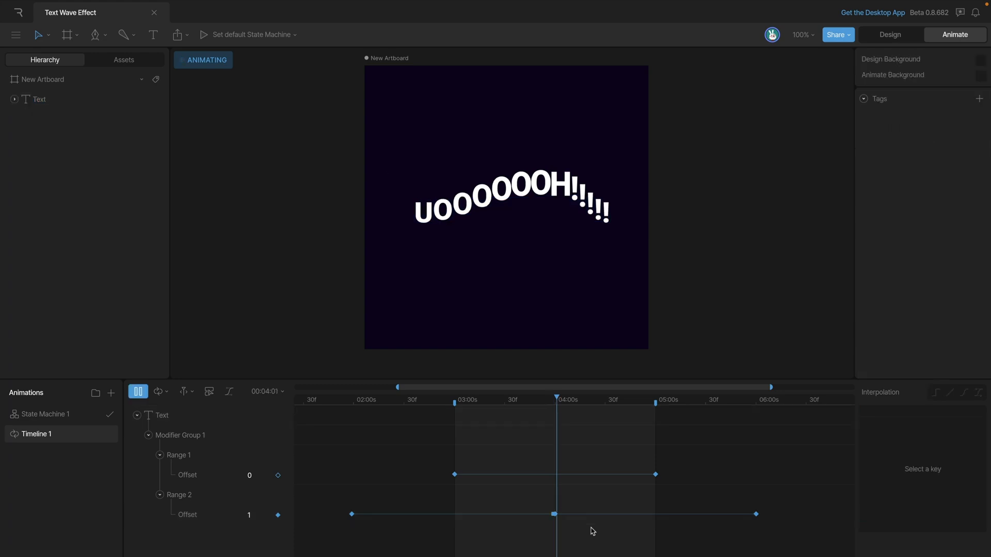